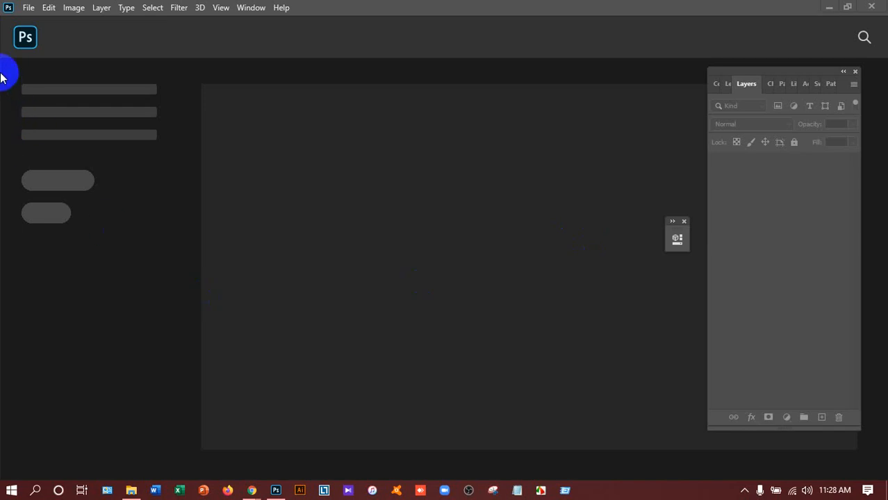
Open the afro silhouette image from F: > Class Contents > Photoshop > Double Exposure Effect
click(29, 8)
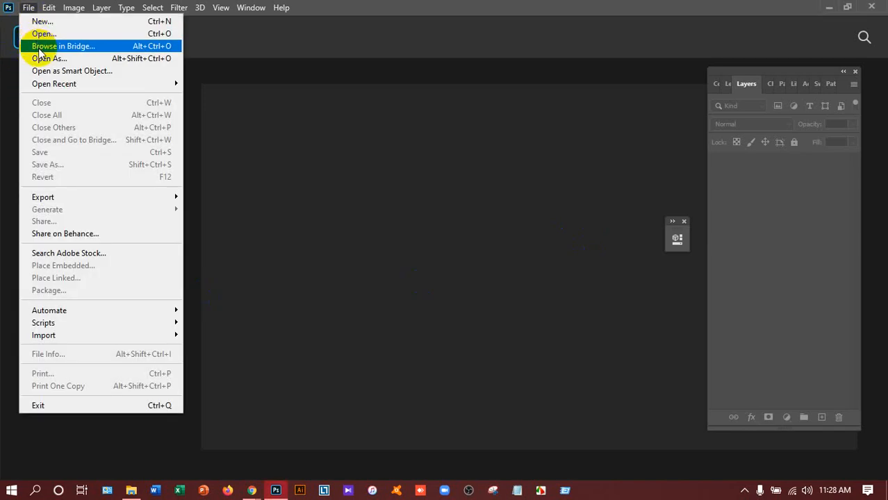
click(43, 34)
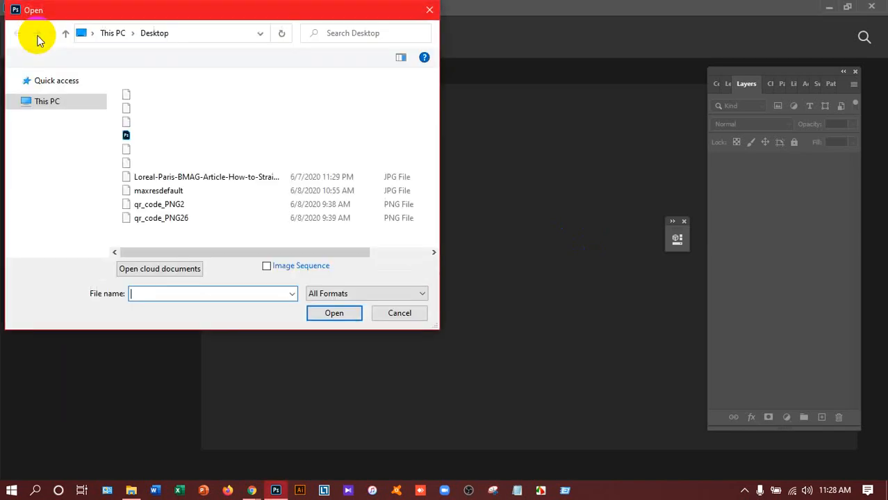
click(379, 57)
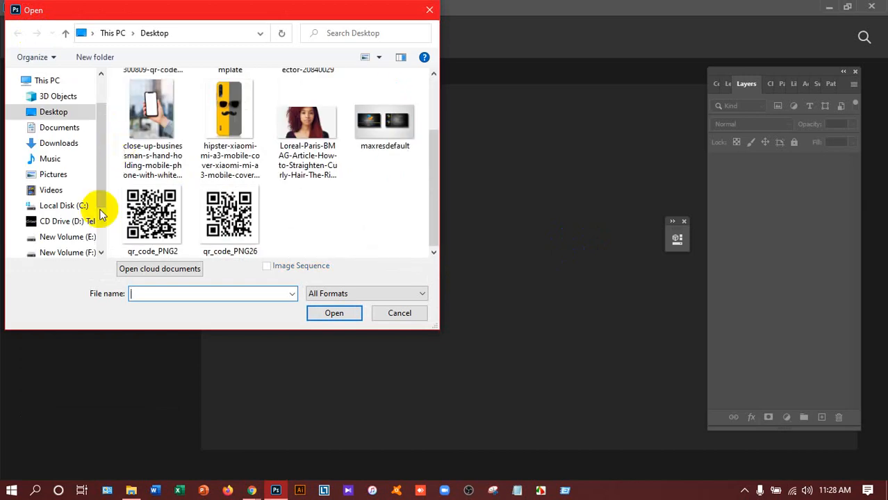
click(67, 253)
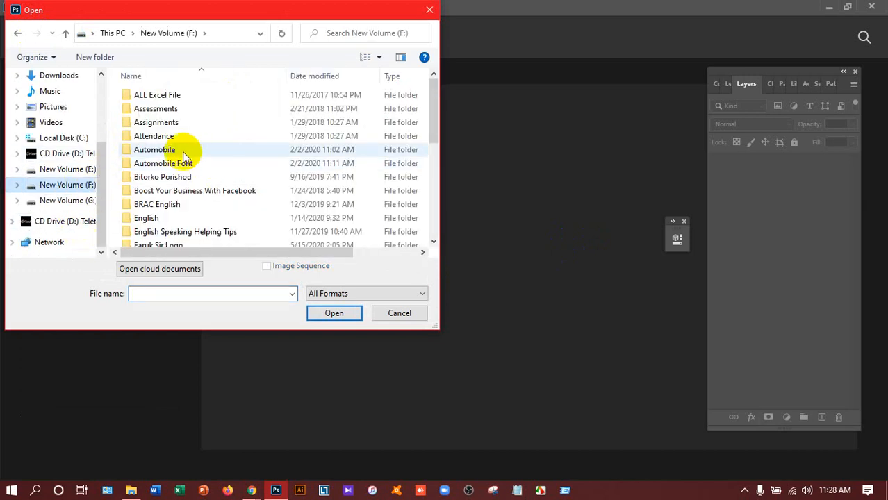
scroll(down, 3)
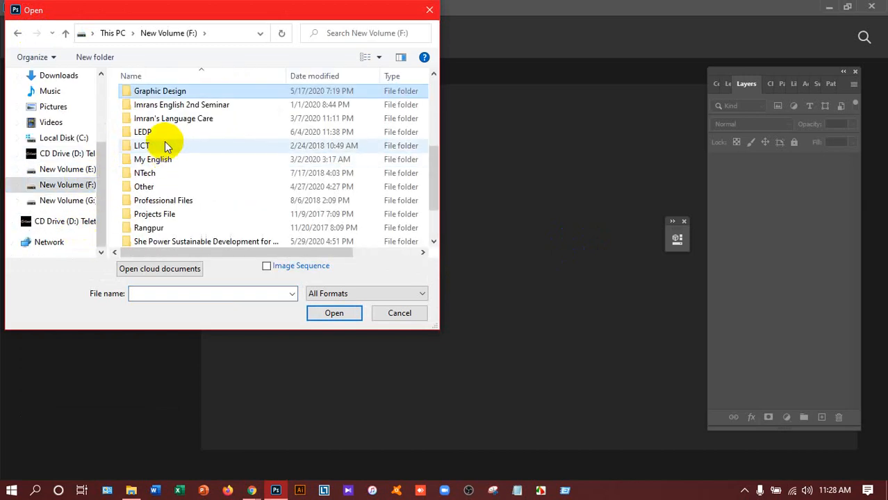
double_click(160, 90)
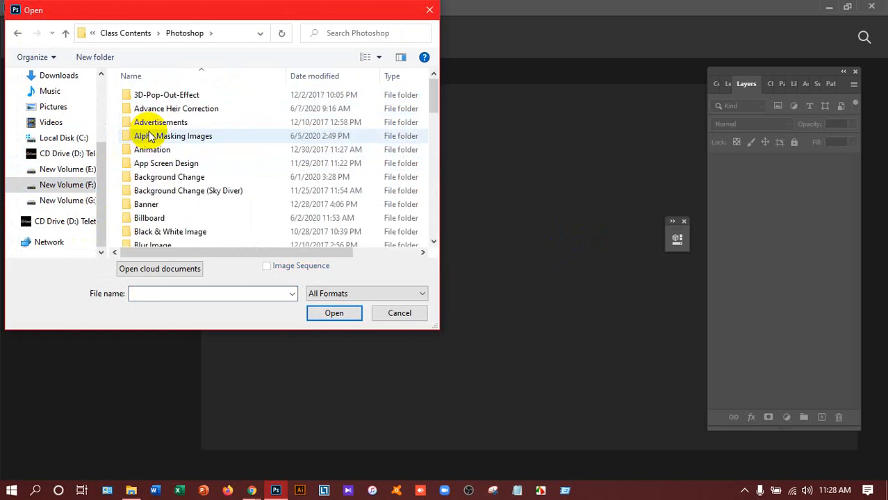
click(167, 162)
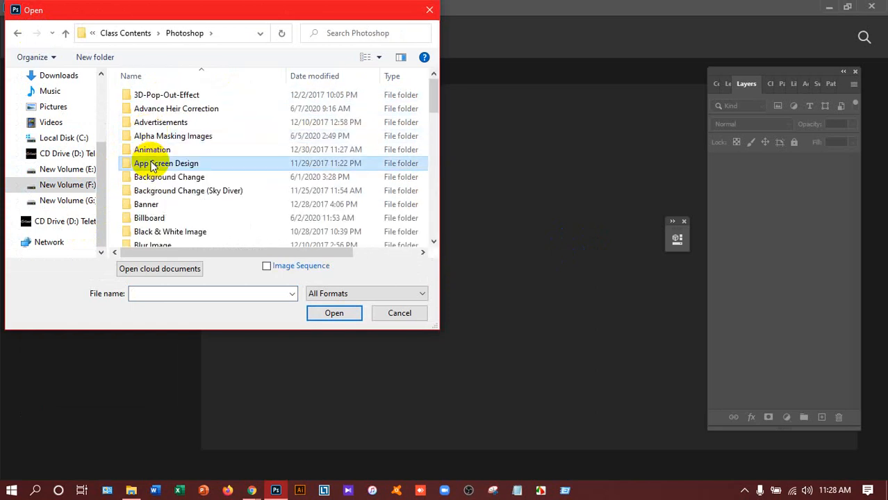
scroll(down, 3)
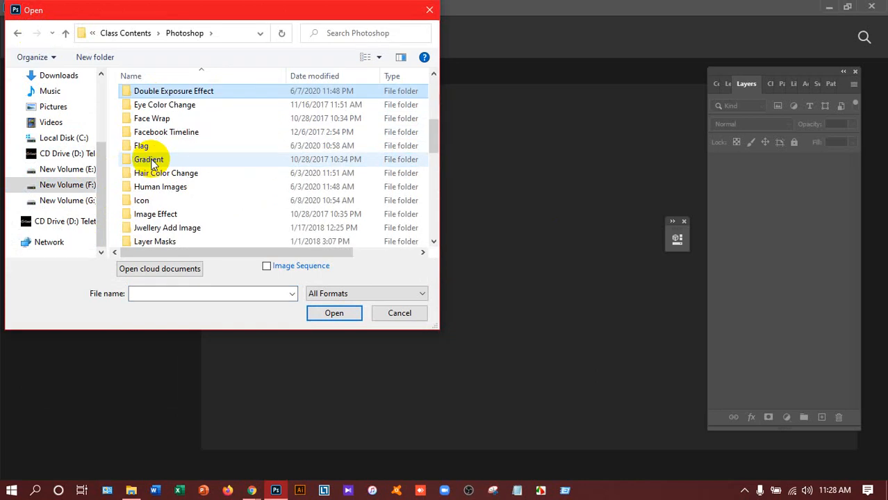
double_click(173, 91)
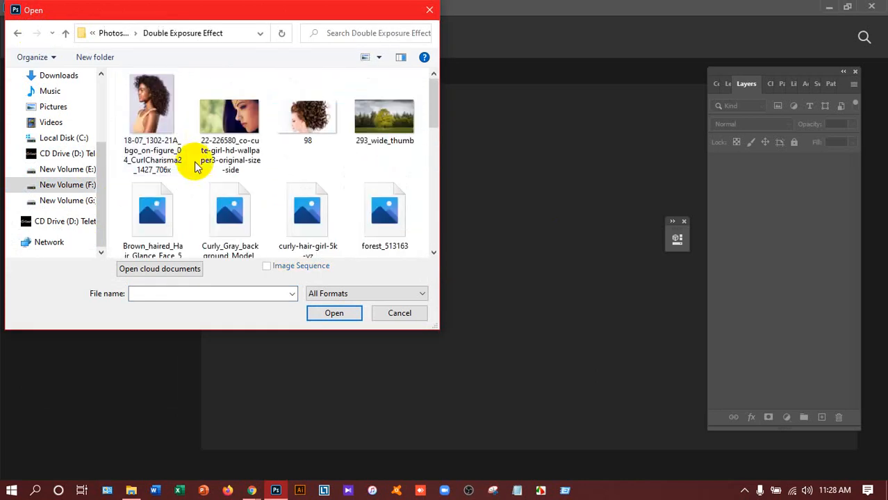
scroll(down, 3)
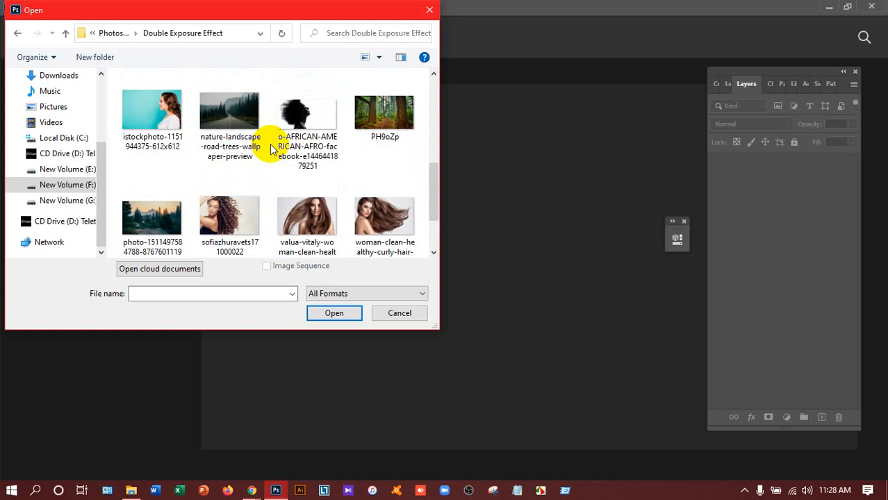
click(308, 115)
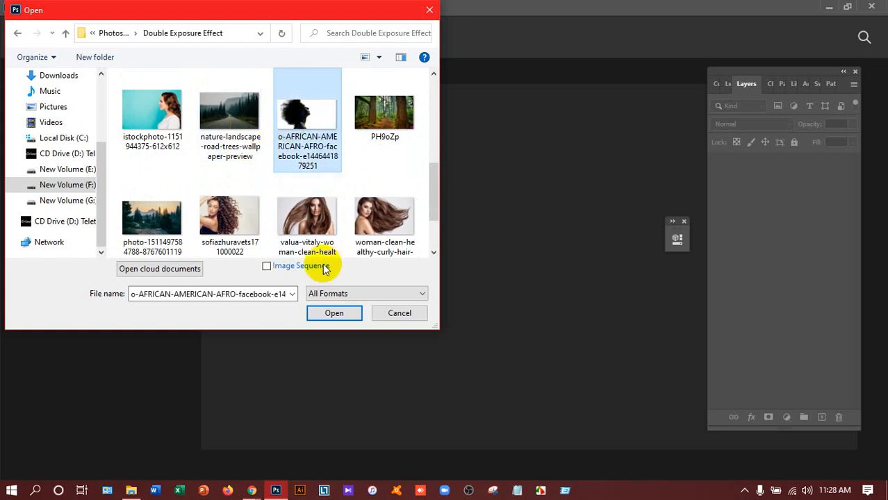
click(334, 312)
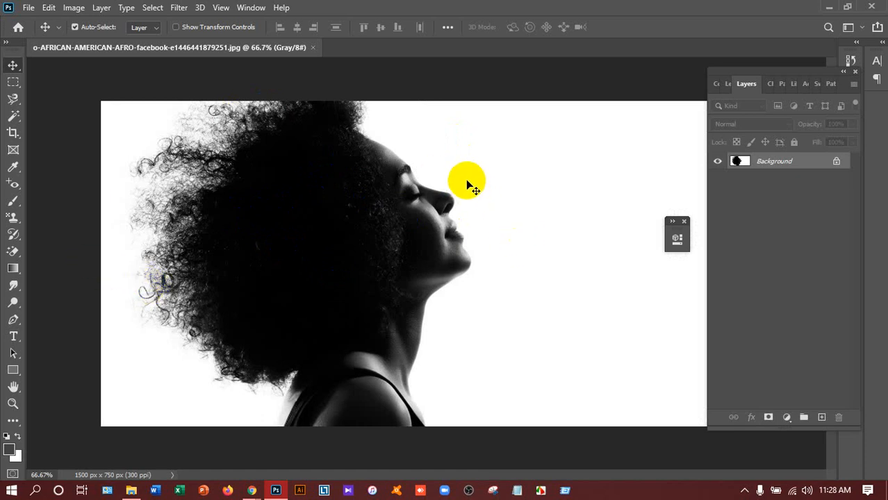
mouse_move(358, 144)
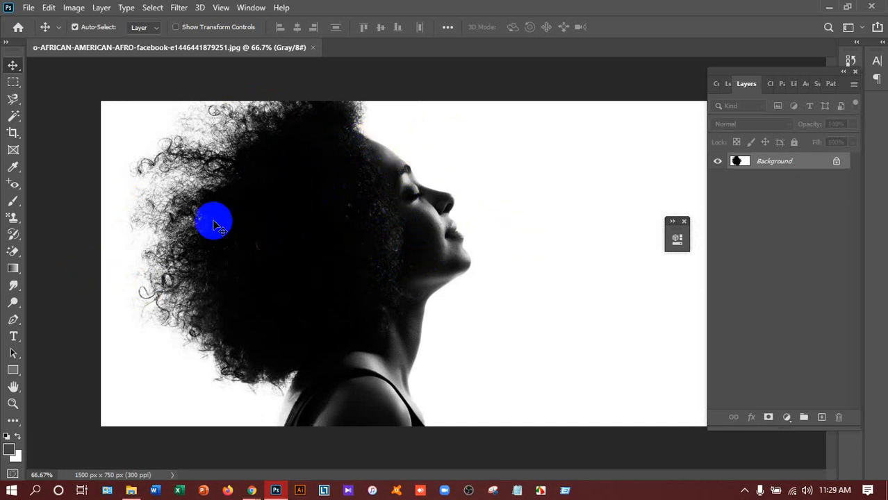
Open the forest photo PH9oZp.jpg from the Double Exposure Effect folder
click(29, 8)
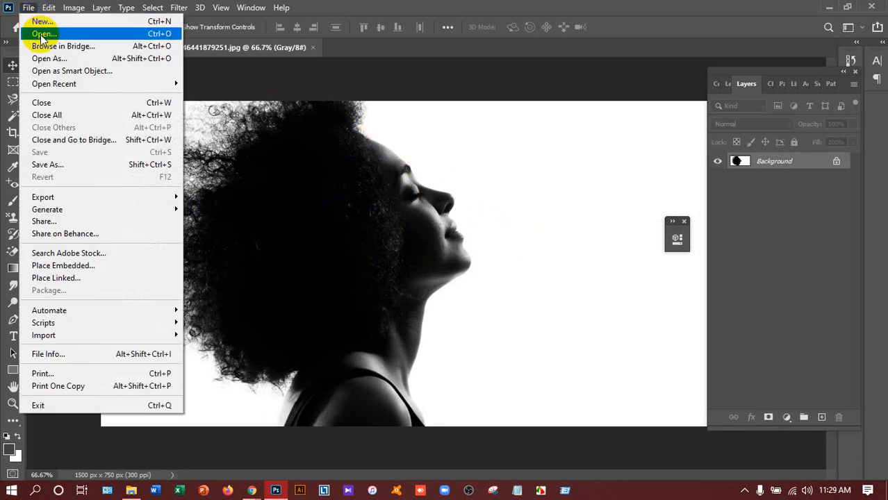
click(43, 33)
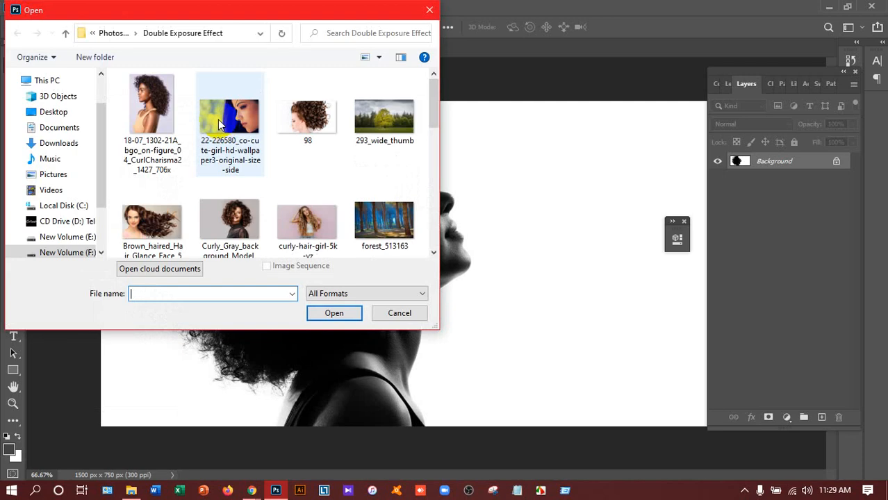
scroll(down, 3)
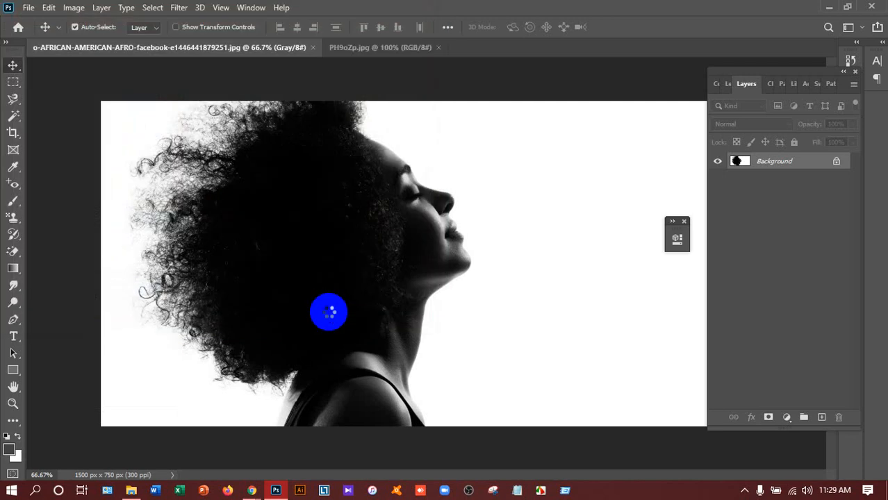
click(380, 47)
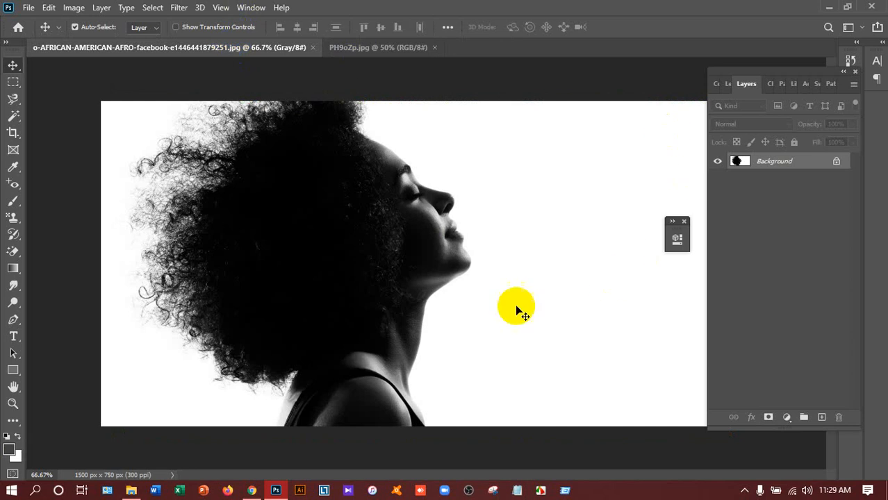
mouse_move(443, 303)
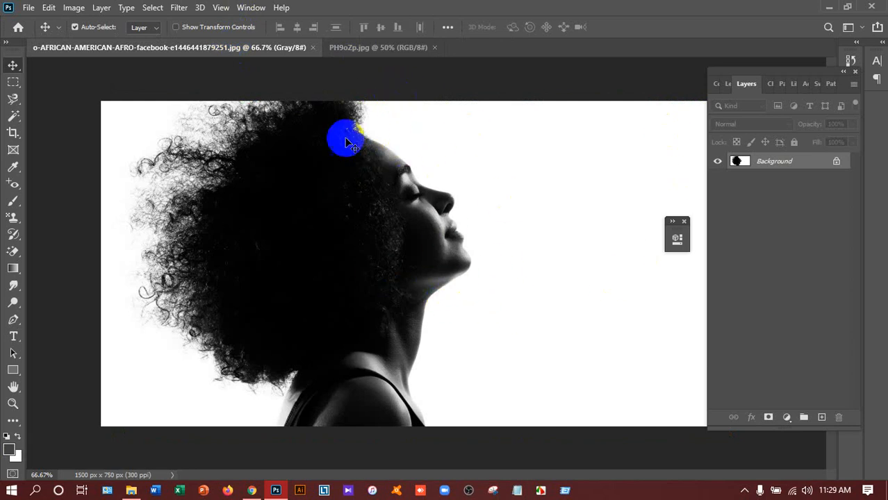
mouse_move(392, 142)
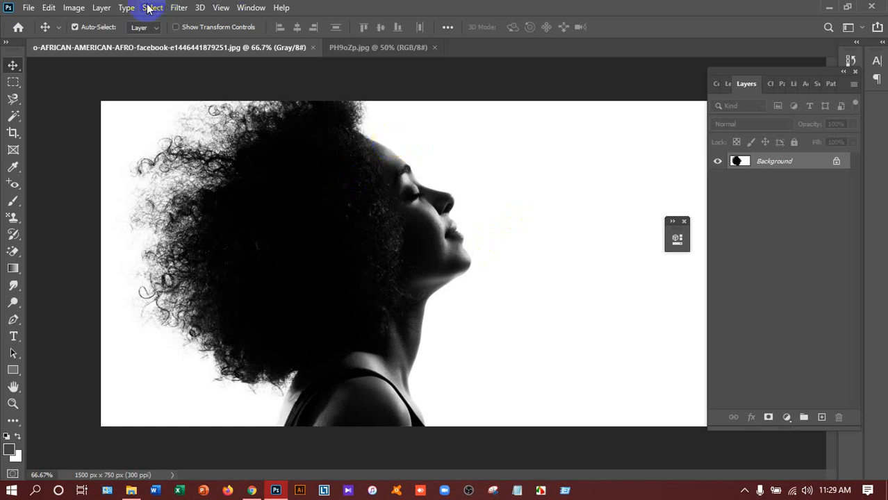
Set the silhouette document's mode to RGB Color under Image > Mode
click(73, 7)
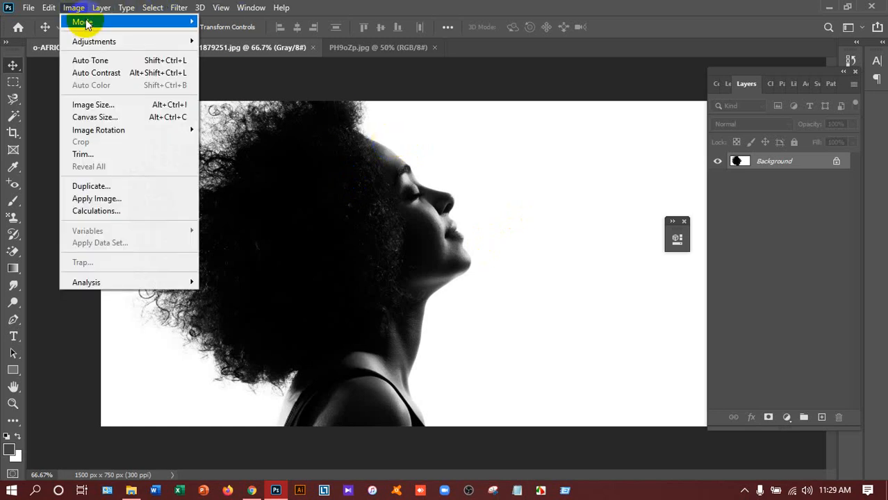
mouse_move(82, 22)
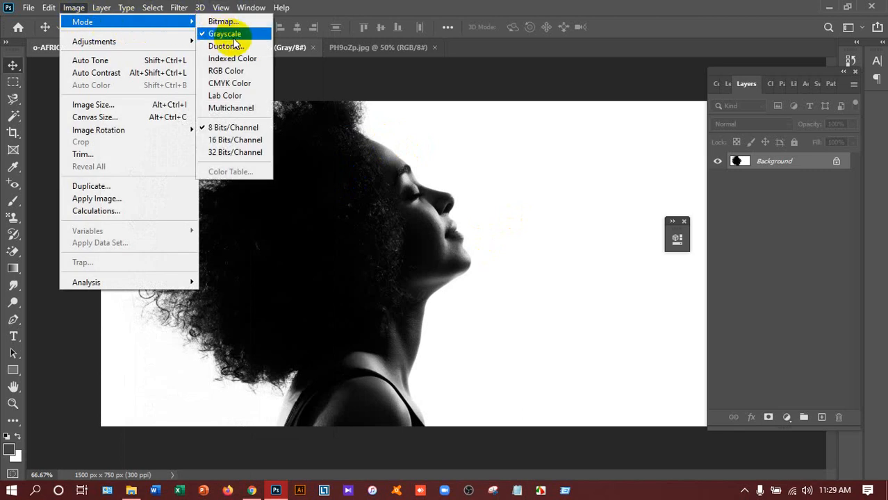
mouse_move(241, 127)
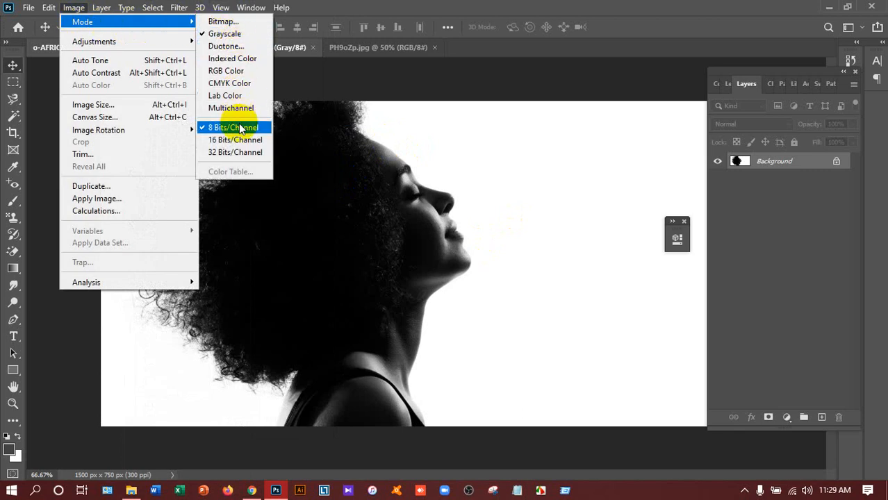
mouse_move(226, 71)
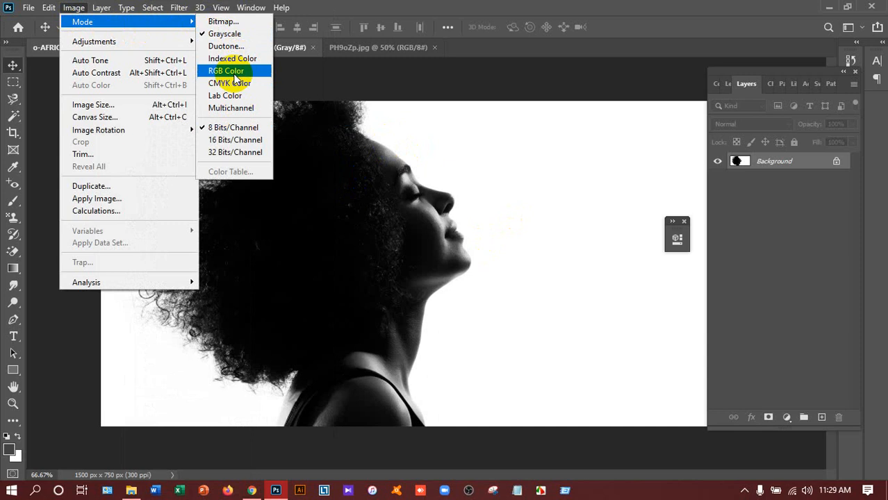
click(226, 70)
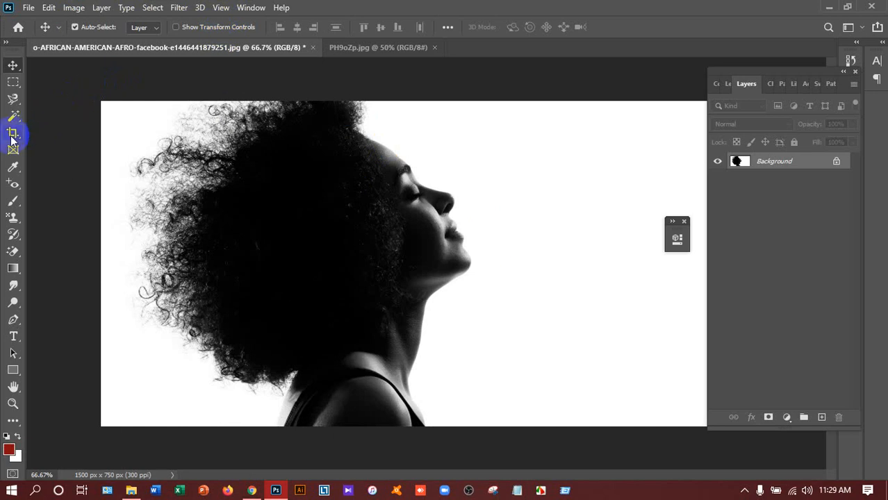
Crop the portrait to about 942 × 750 px at 150 ppi, trimming right whitespace
click(13, 133)
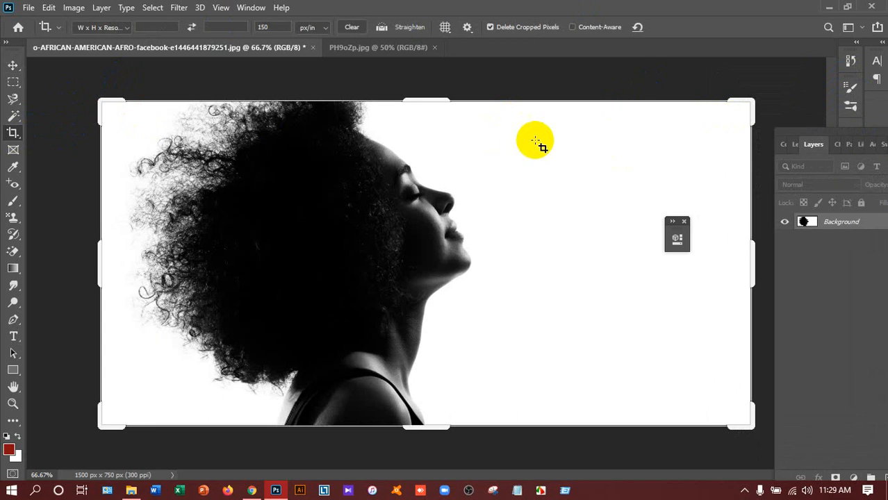
click(100, 28)
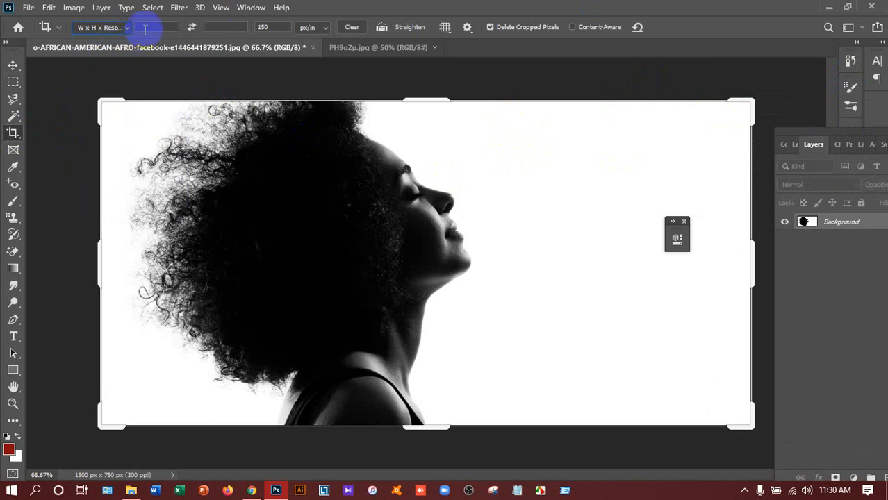
click(352, 27)
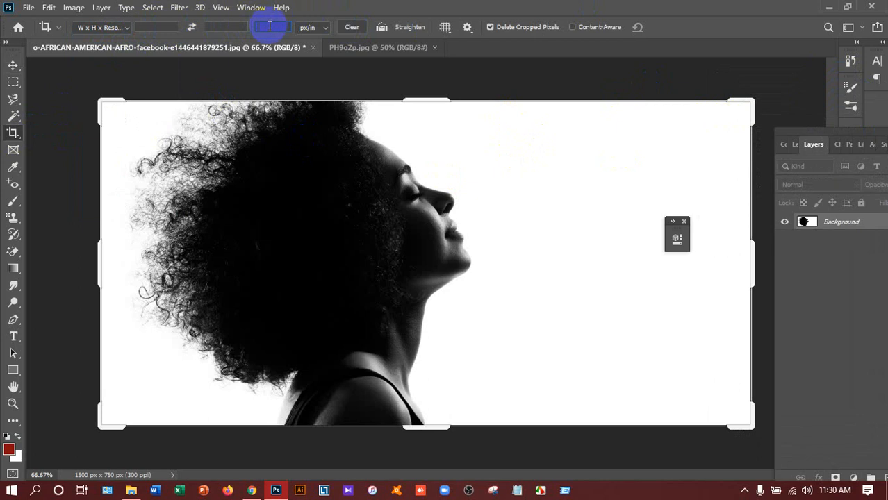
mouse_move(267, 28)
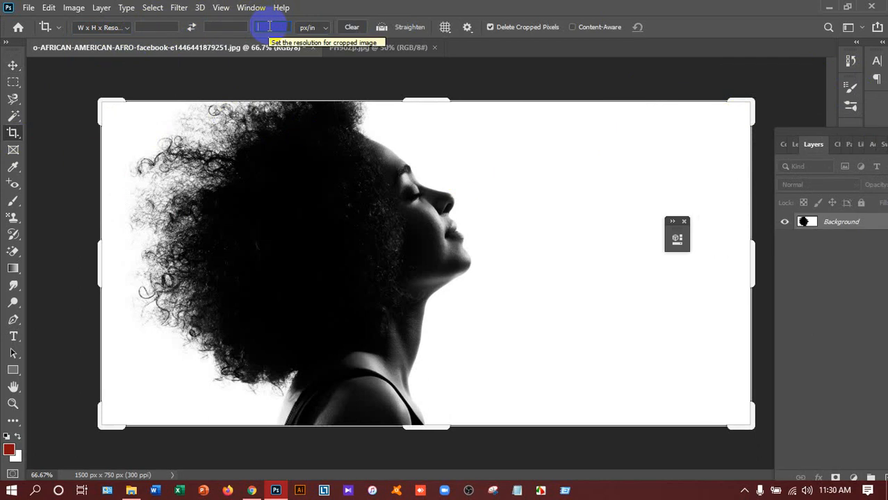
text(150)
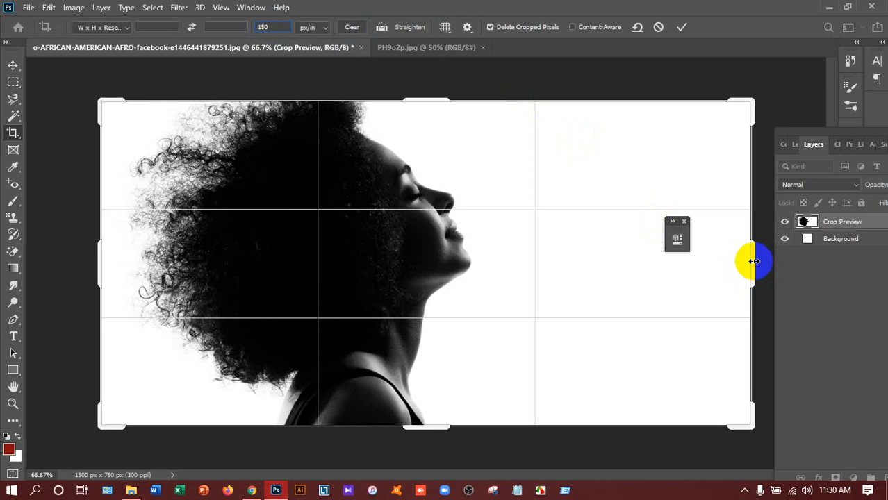
drag(754, 261, 662, 261)
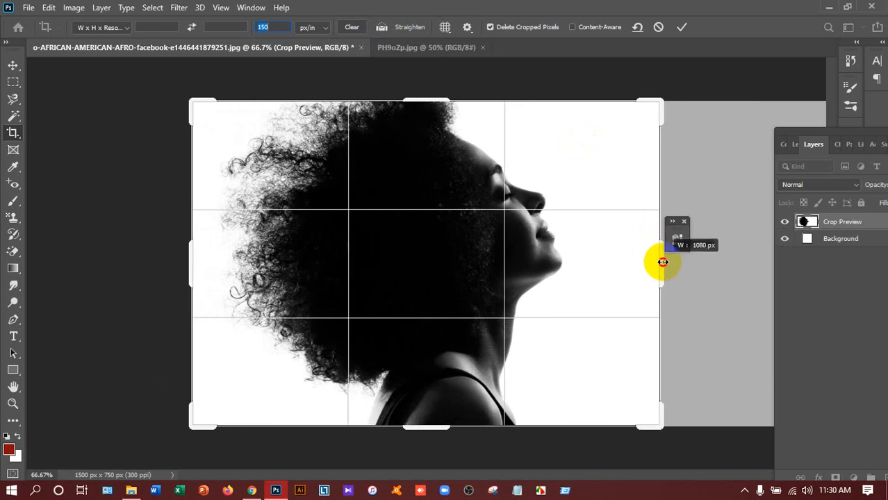
drag(663, 262, 215, 283)
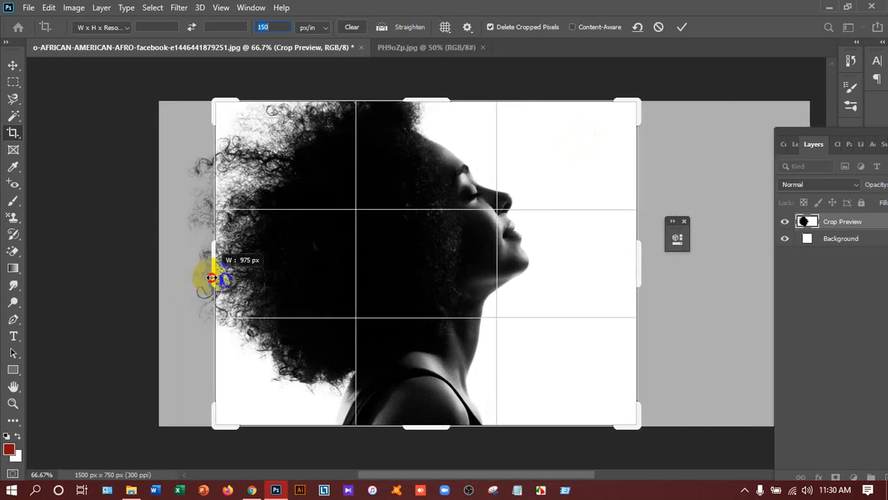
drag(215, 278, 221, 278)
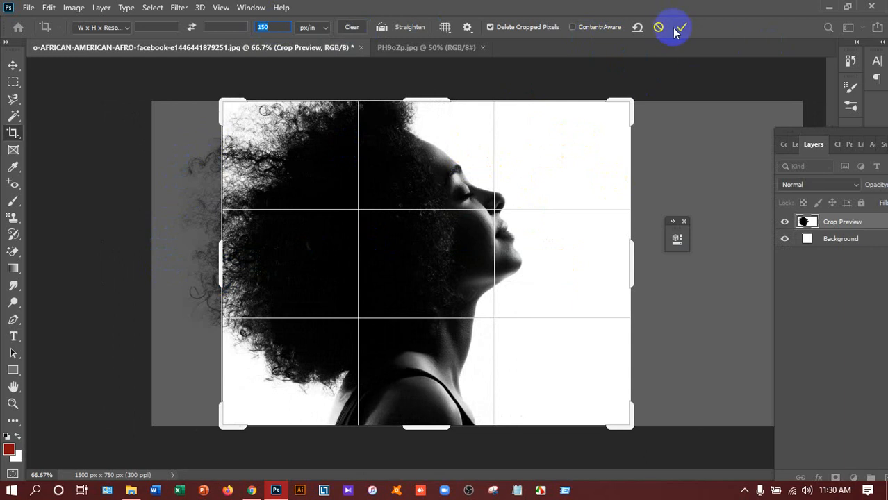
click(679, 27)
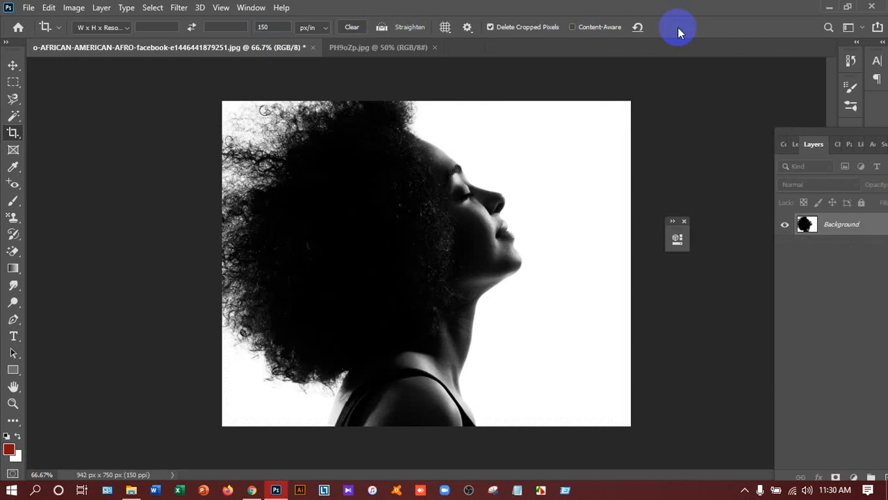
mouse_move(141, 288)
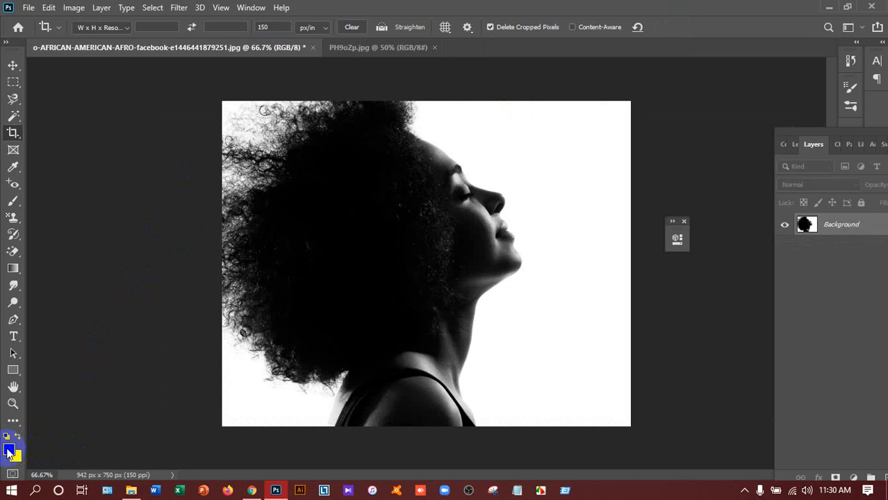
Reset colours to default black and white and choose a larger Soft Round brush
click(13, 201)
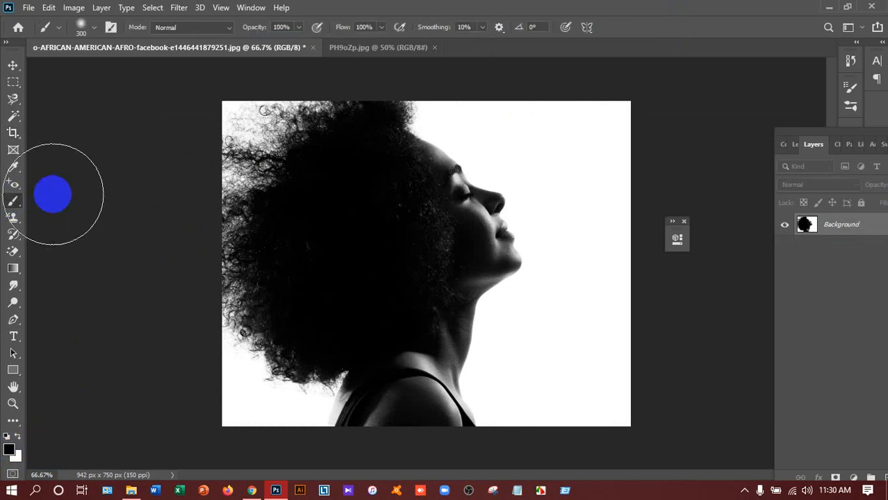
click(93, 27)
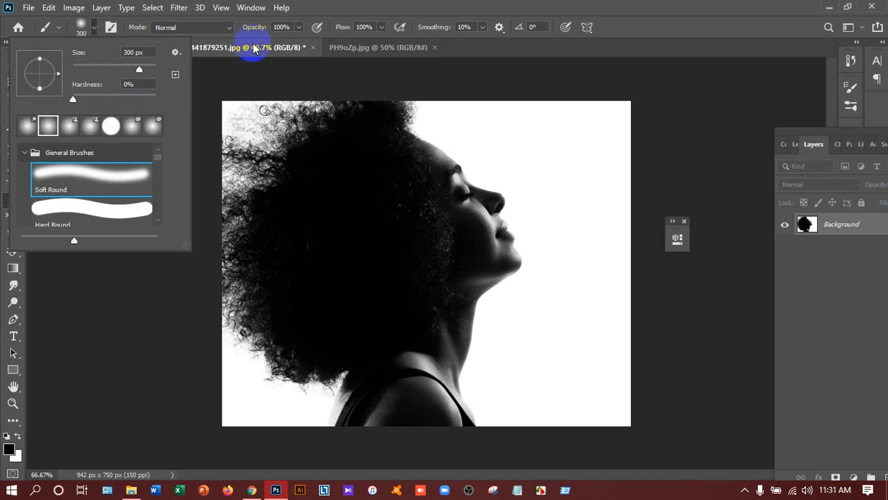
mouse_move(361, 34)
text(47)
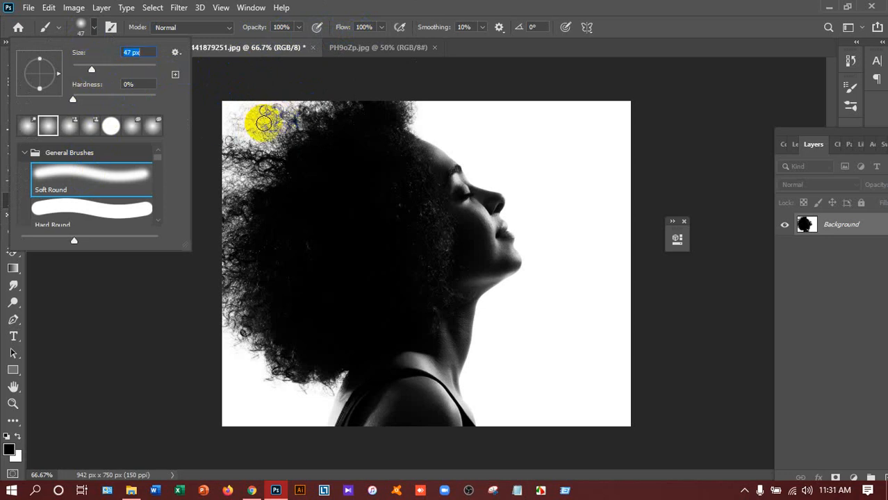
drag(91, 70, 102, 69)
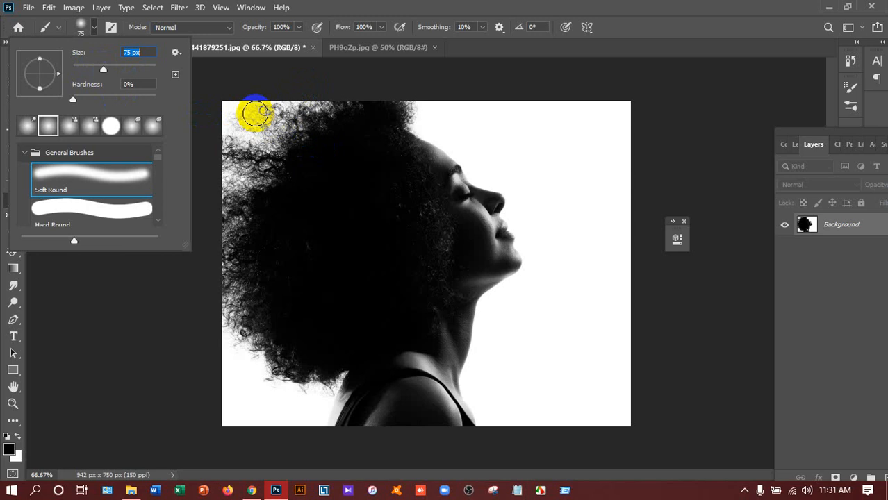
click(255, 132)
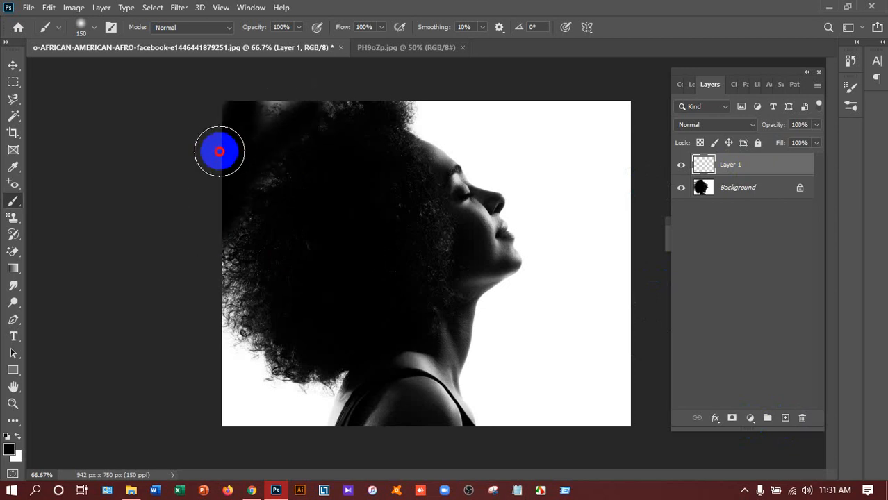
mouse_move(337, 113)
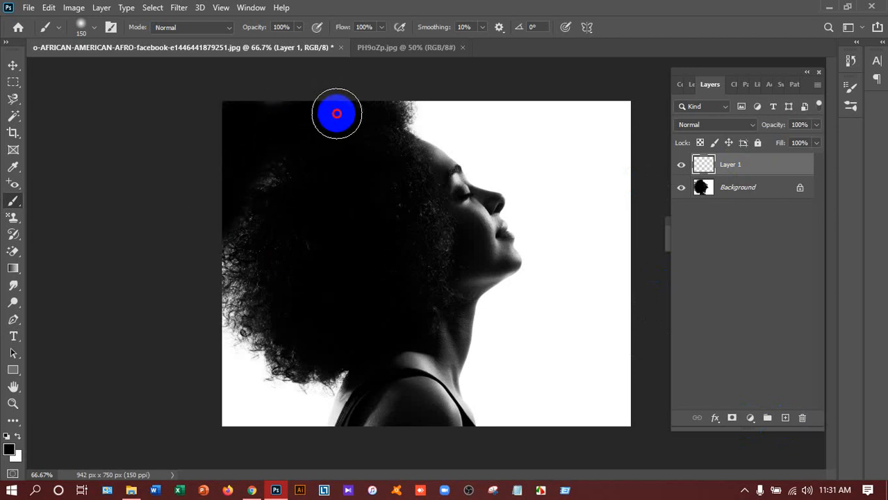
Brush black over the top-left hair and down the left side to the shoulder
drag(337, 113, 226, 321)
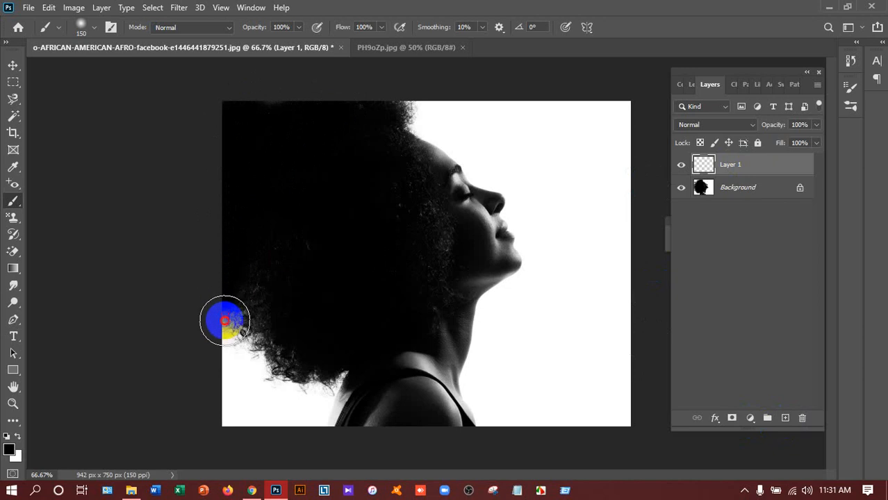
drag(227, 320, 309, 413)
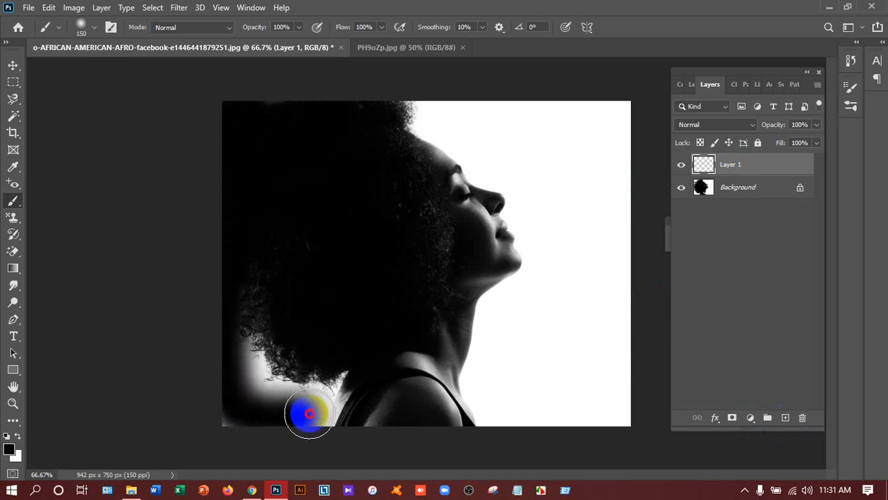
mouse_move(337, 382)
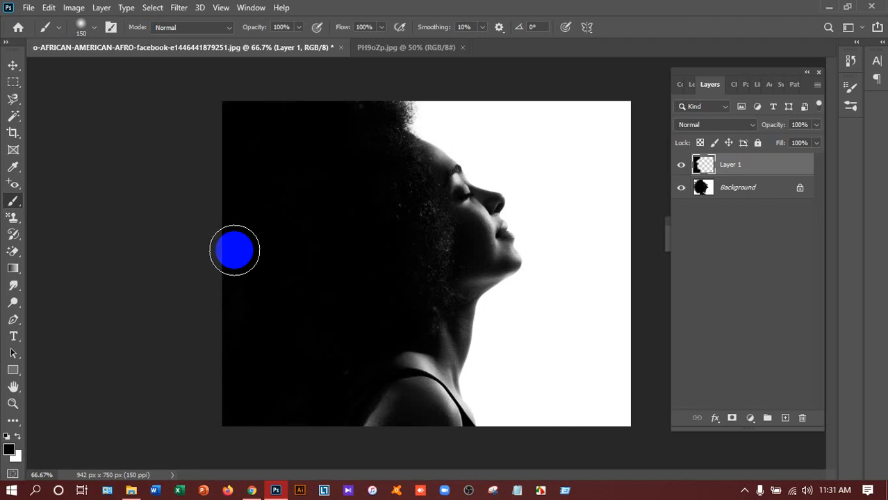
Magic Wand the white surround on the Background layer and open the Select menu
click(738, 186)
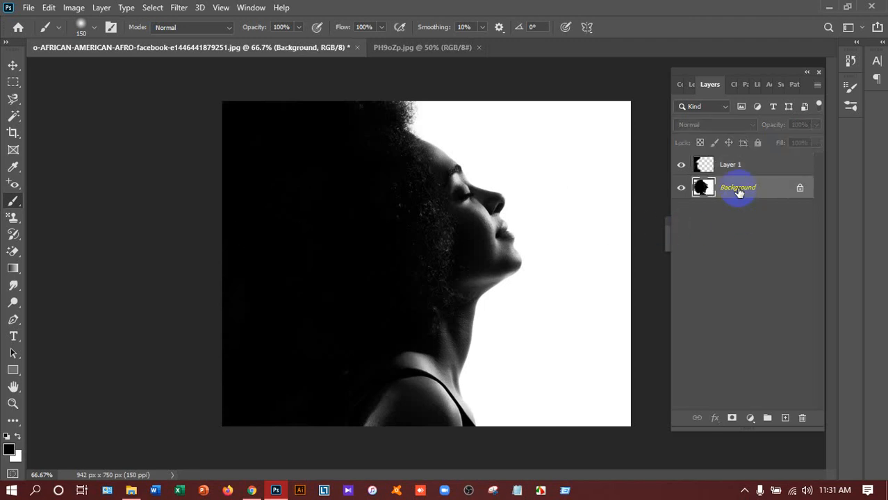
mouse_move(737, 191)
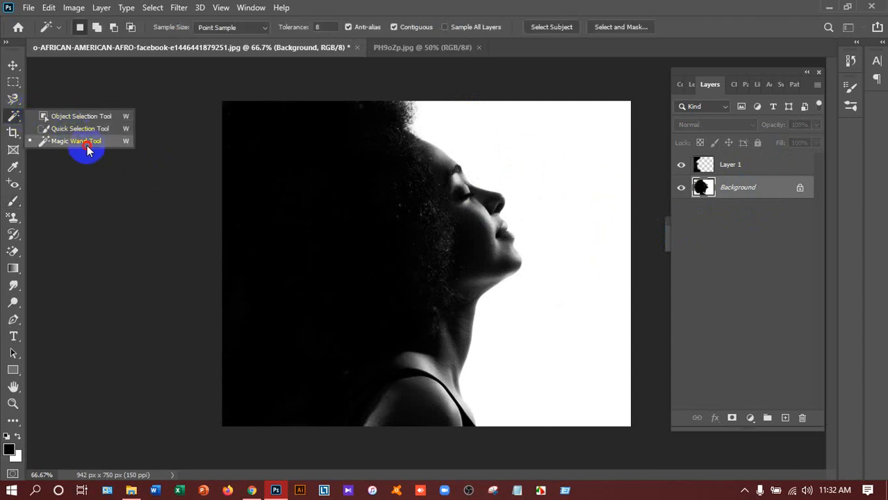
click(75, 141)
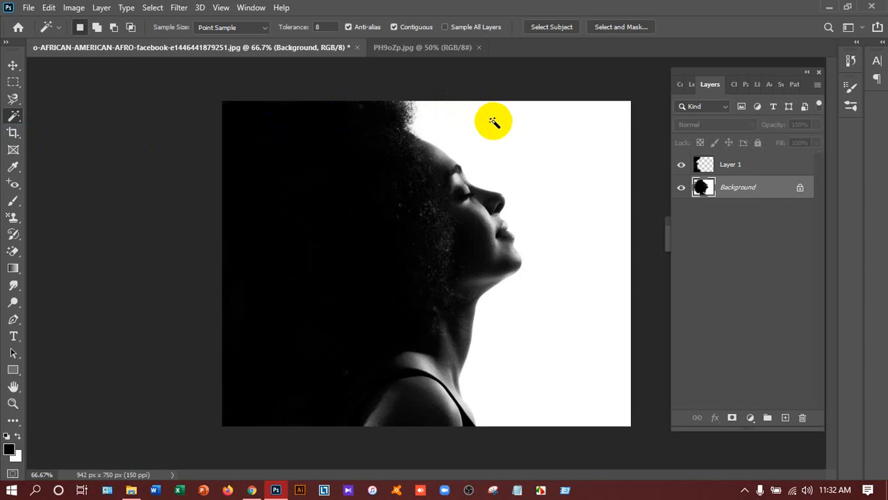
mouse_move(595, 204)
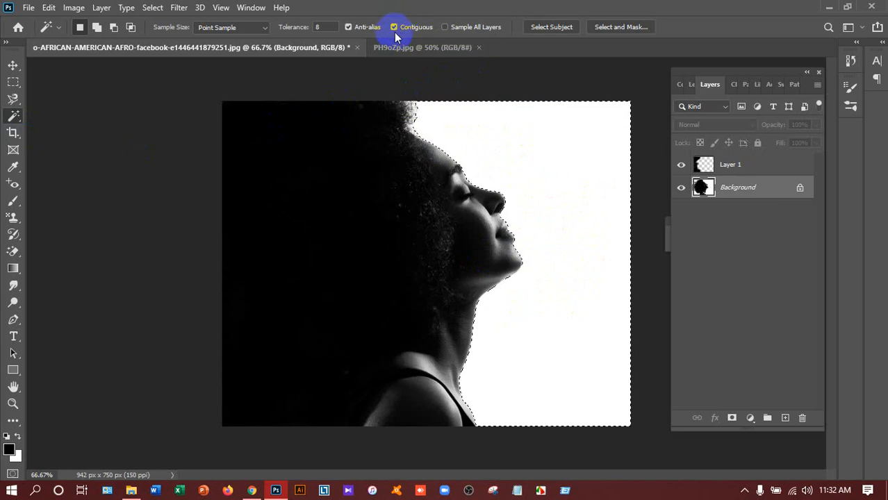
click(152, 8)
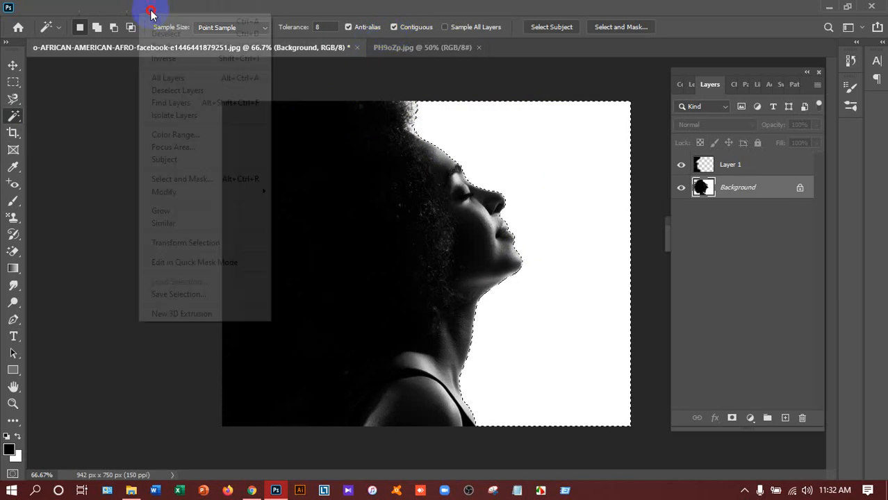
mouse_move(164, 58)
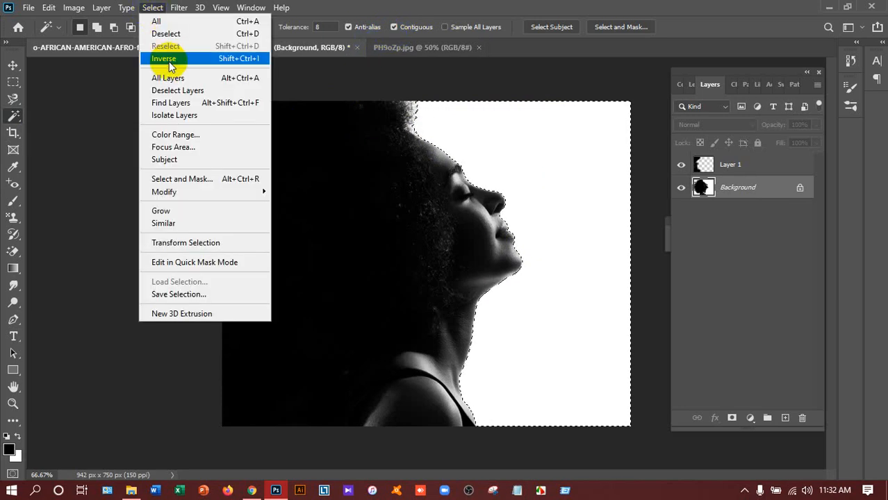
Invert the selection and paste the forest photo into the portrait as Layer 2
click(164, 58)
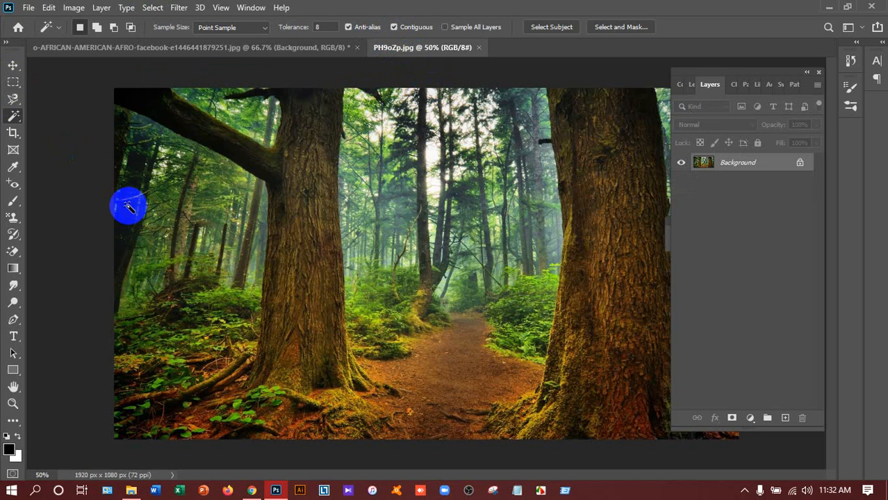
click(18, 65)
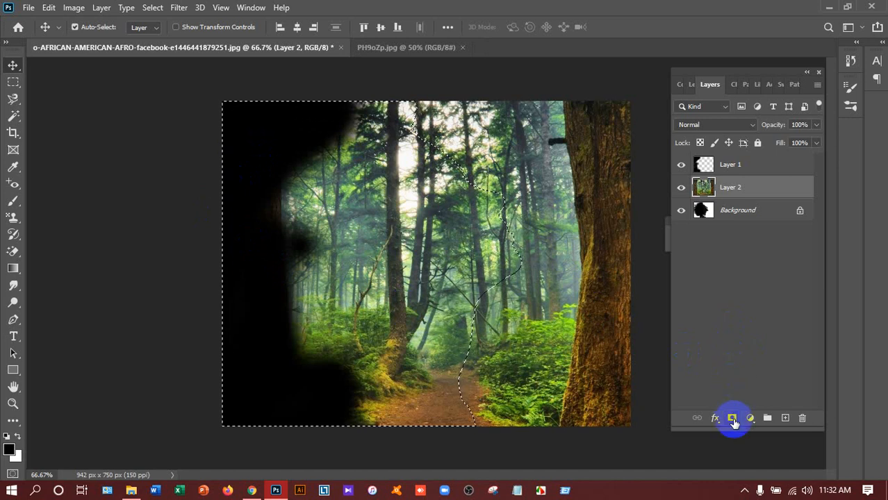
Add a layer mask to Layer 2 from the active silhouette selection
click(731, 418)
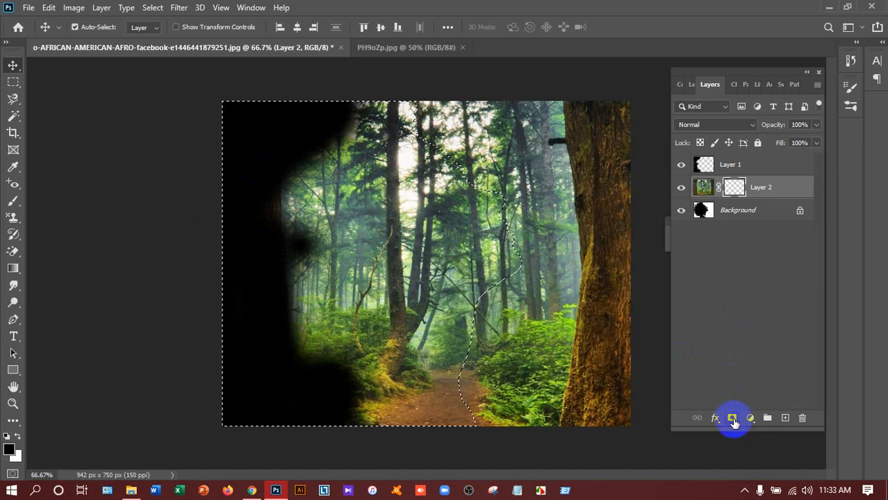
click(733, 418)
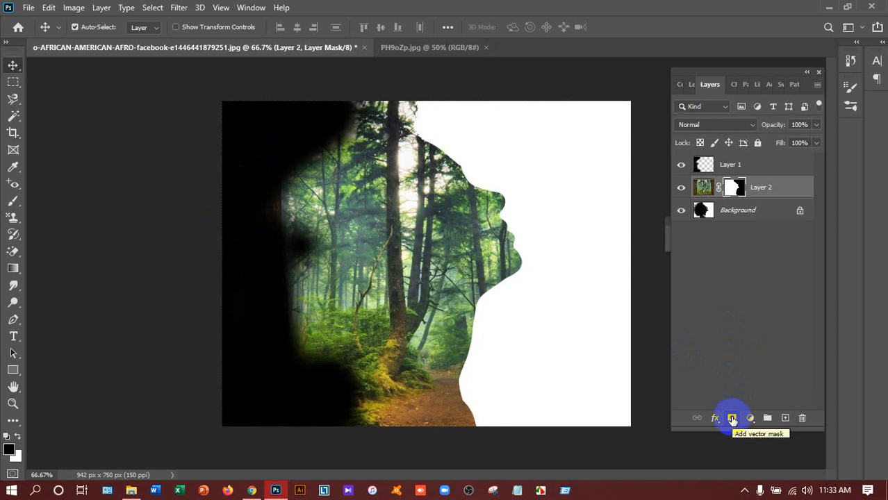
click(703, 187)
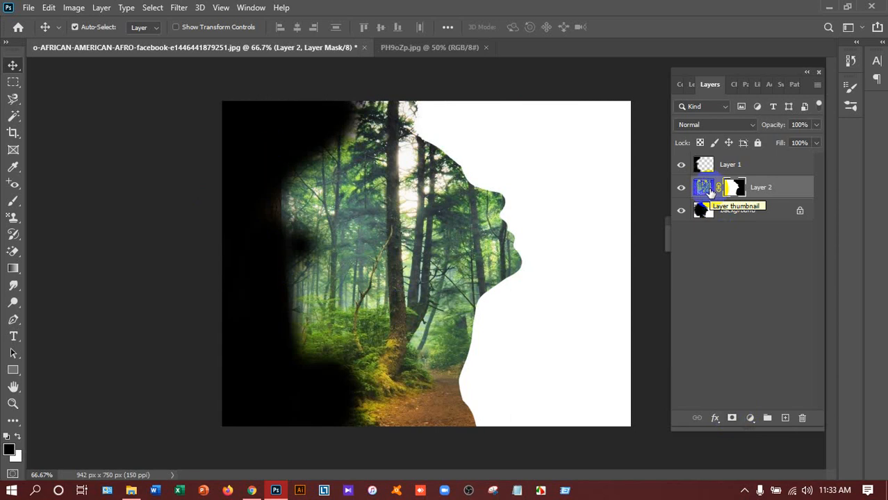
mouse_move(719, 188)
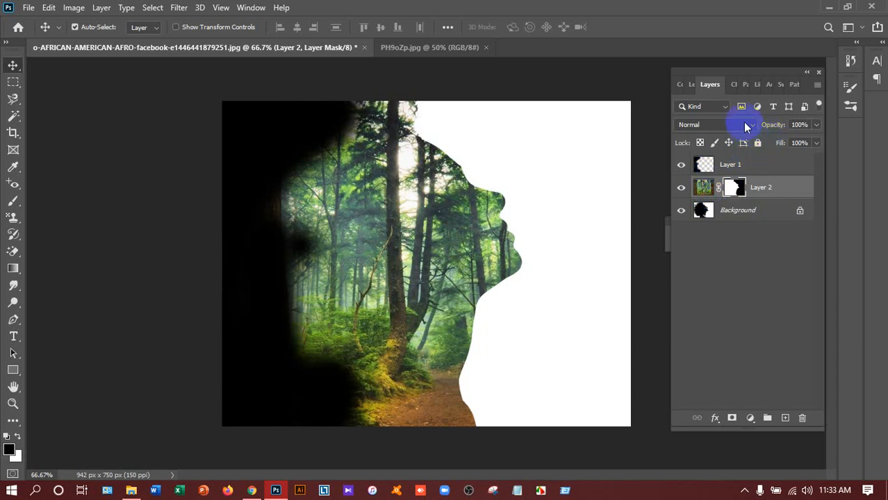
Set Layer 2's blend mode to Hard Light in the Layers panel
click(751, 125)
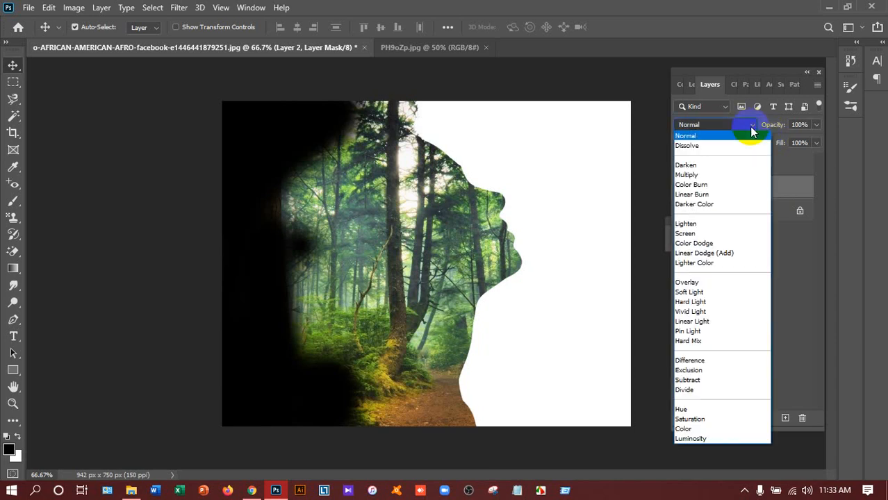
click(689, 301)
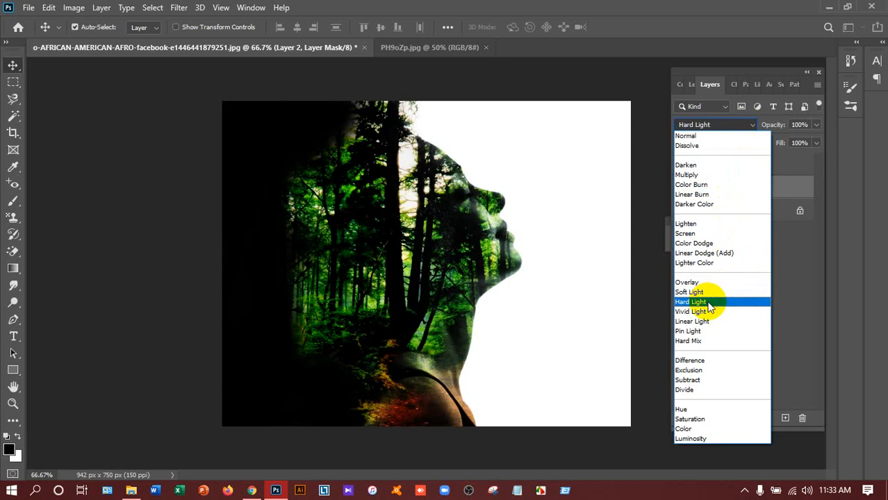
click(689, 301)
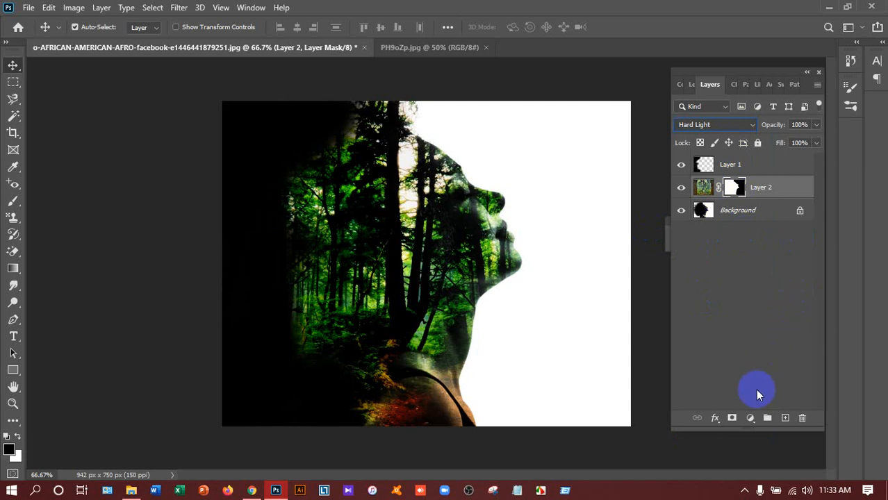
Add a Black & White adjustment layer above Layer 2 to turn the composite grayscale
click(750, 417)
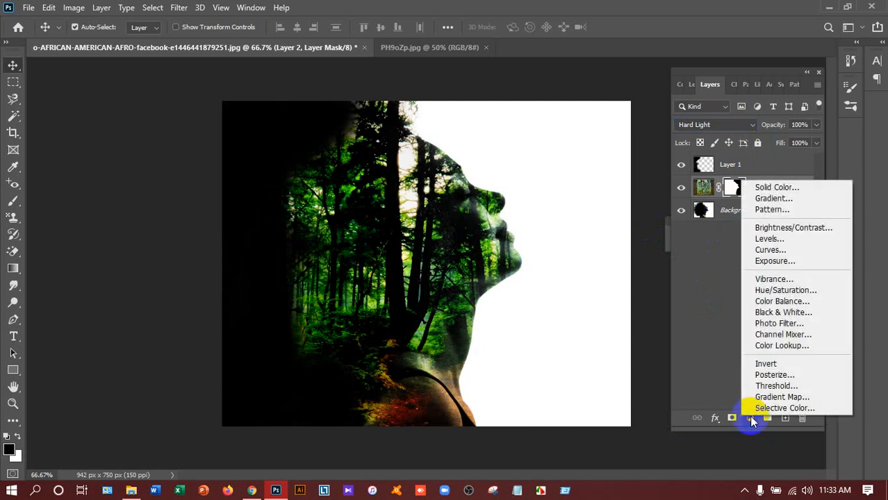
mouse_move(768, 312)
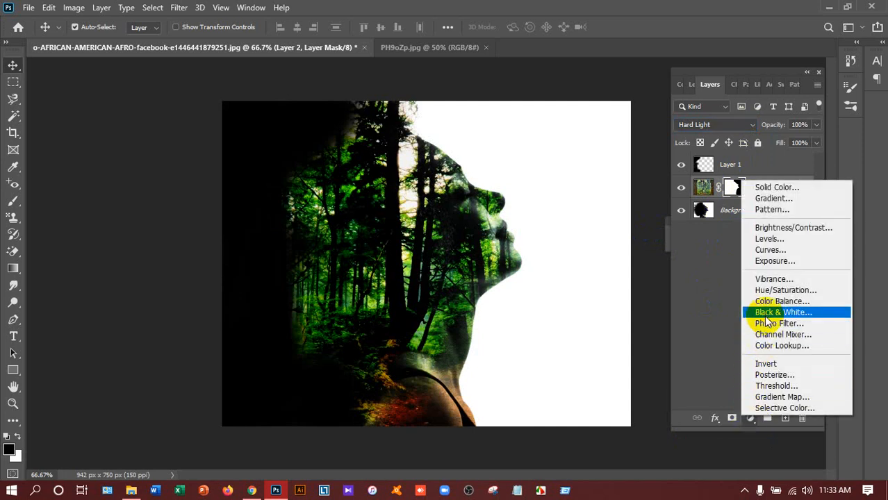
click(783, 312)
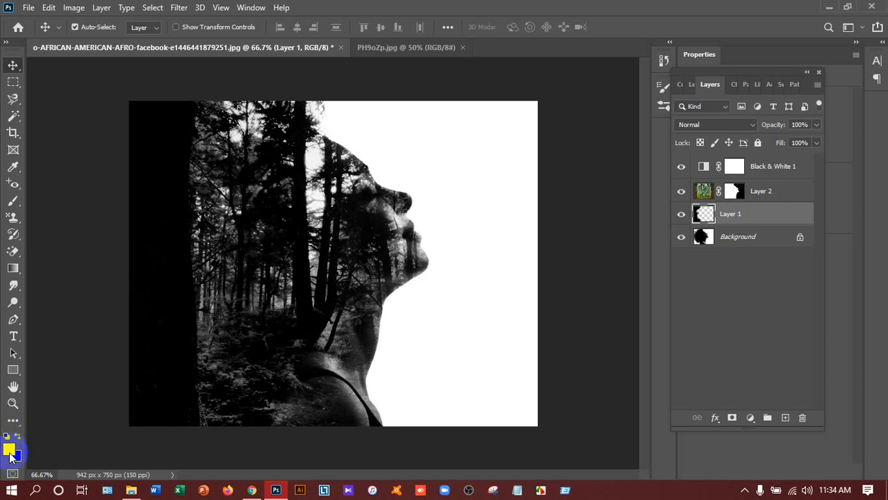
mouse_move(17, 457)
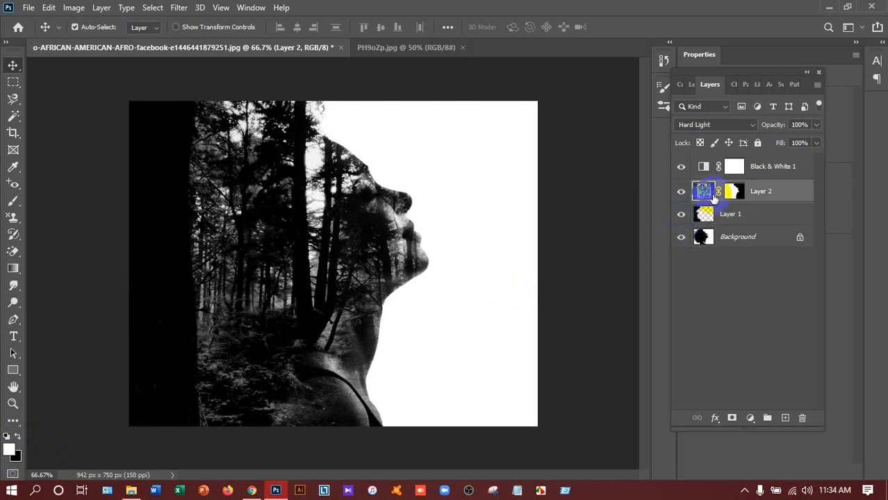
mouse_move(703, 191)
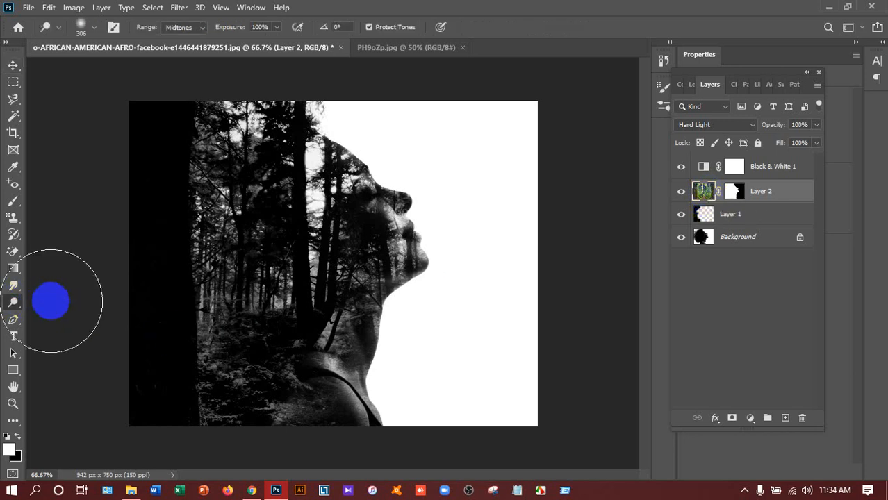
mouse_move(18, 305)
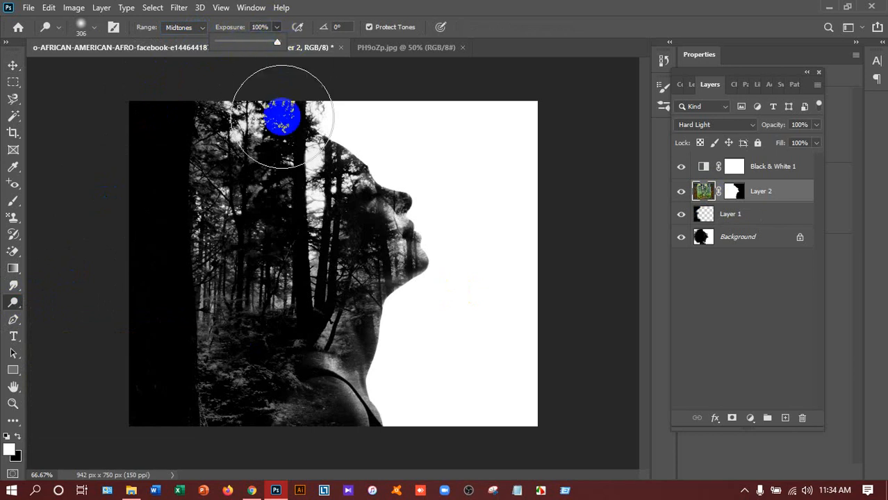
Dodge the forest midtones inside the head, near the face and around the neck
drag(282, 125, 264, 163)
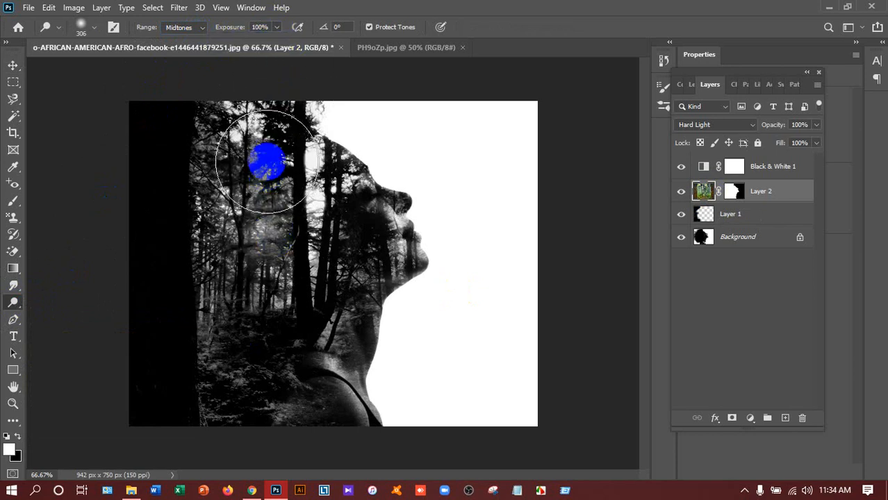
drag(264, 163, 348, 226)
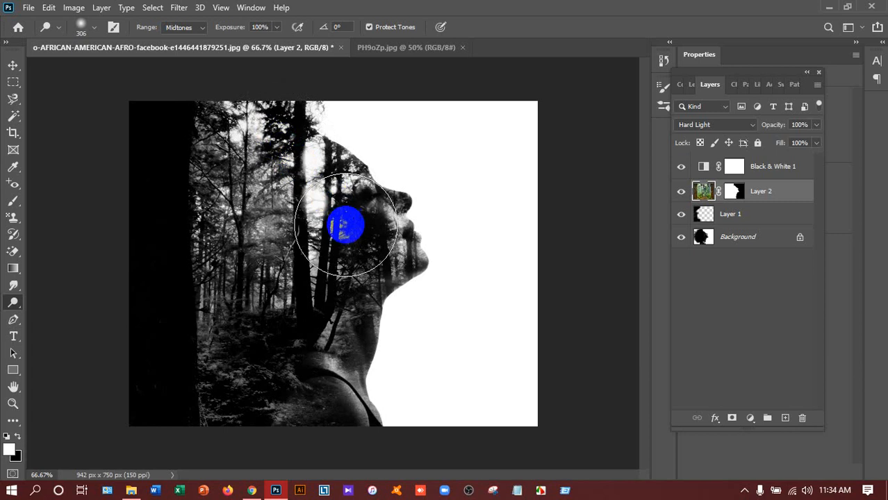
drag(347, 226, 330, 296)
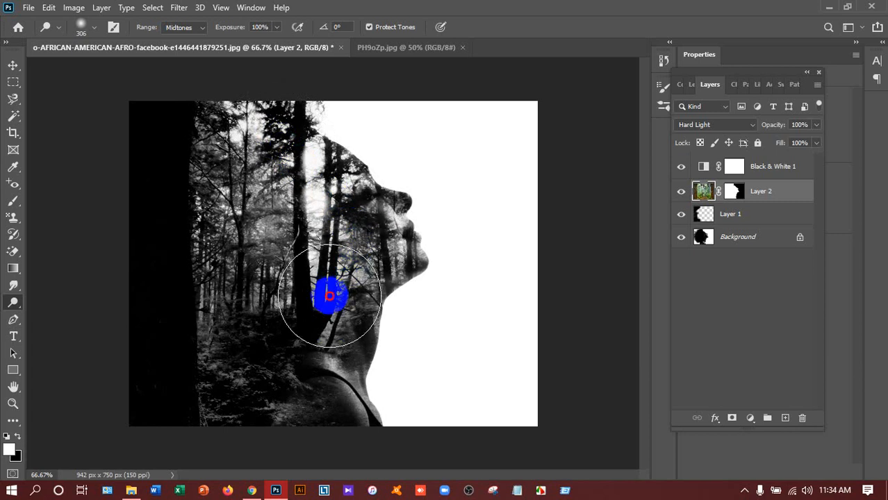
drag(330, 295, 229, 257)
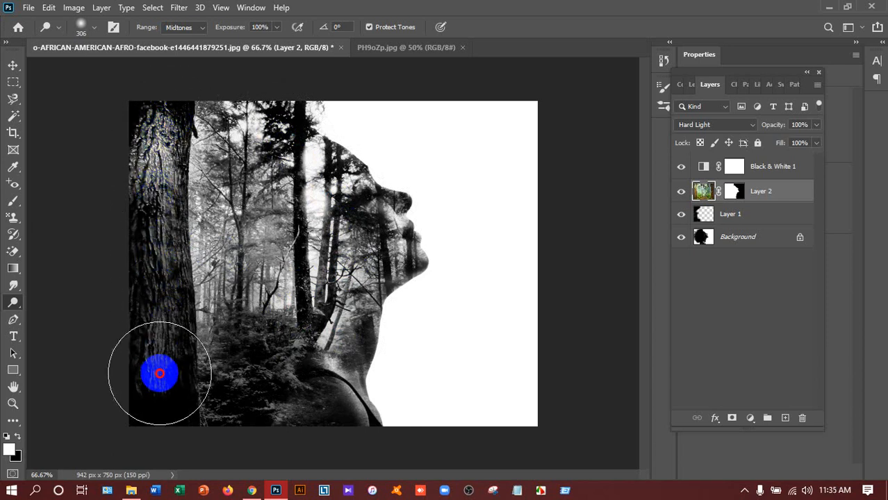
Dodge the dark left edge, tree trunk, treetops and the area along the face
drag(160, 373, 281, 328)
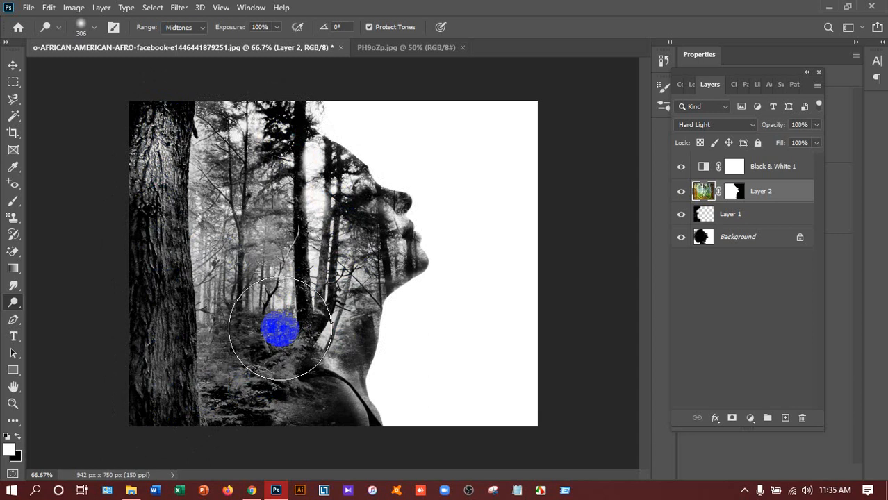
drag(281, 327, 262, 151)
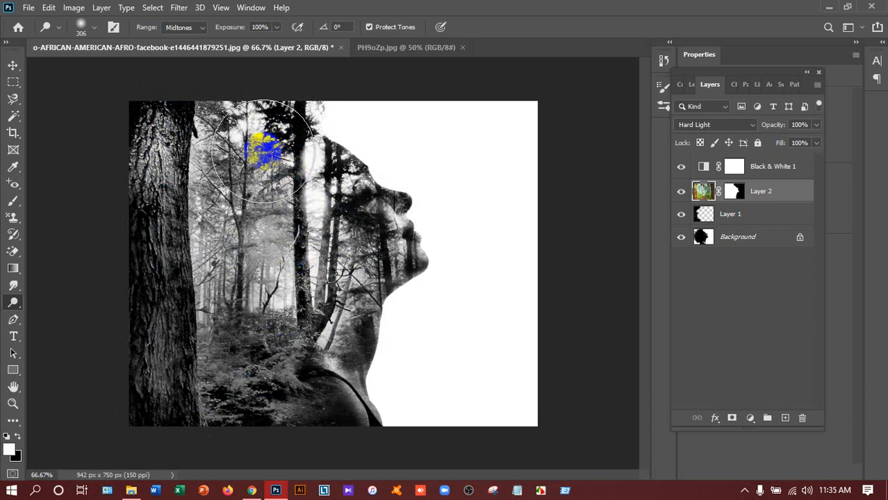
drag(264, 146, 163, 111)
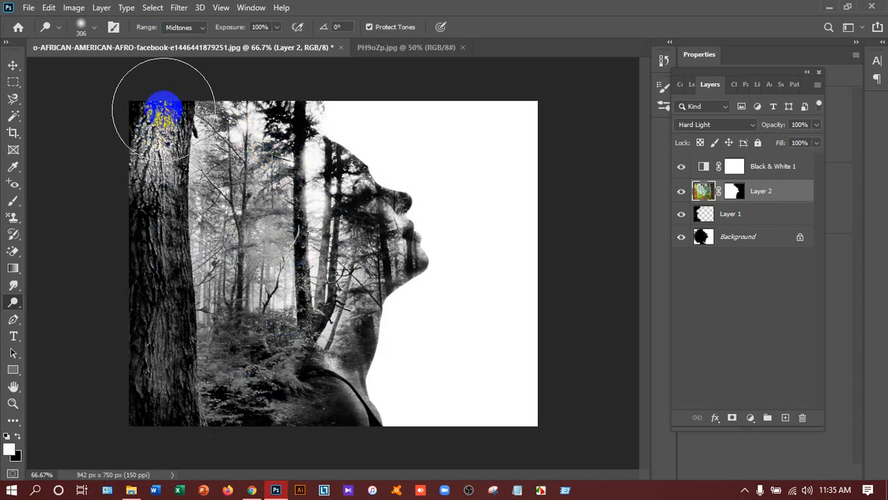
drag(163, 111, 165, 350)
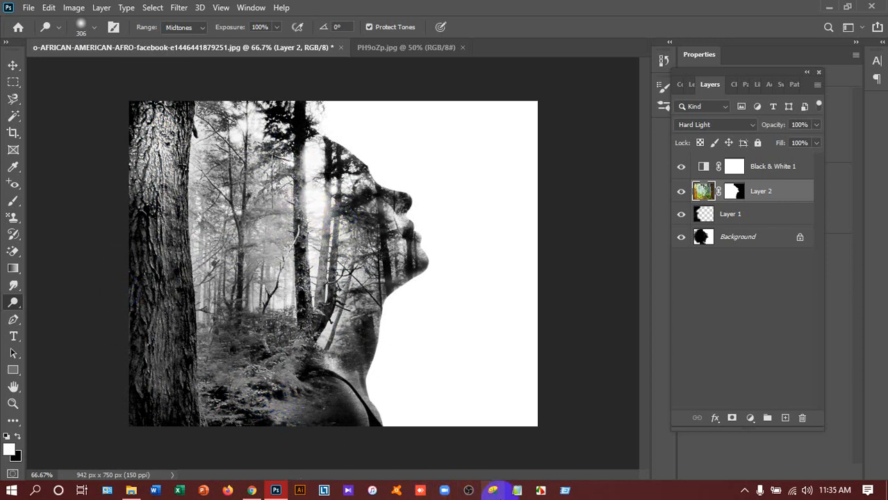
click(448, 193)
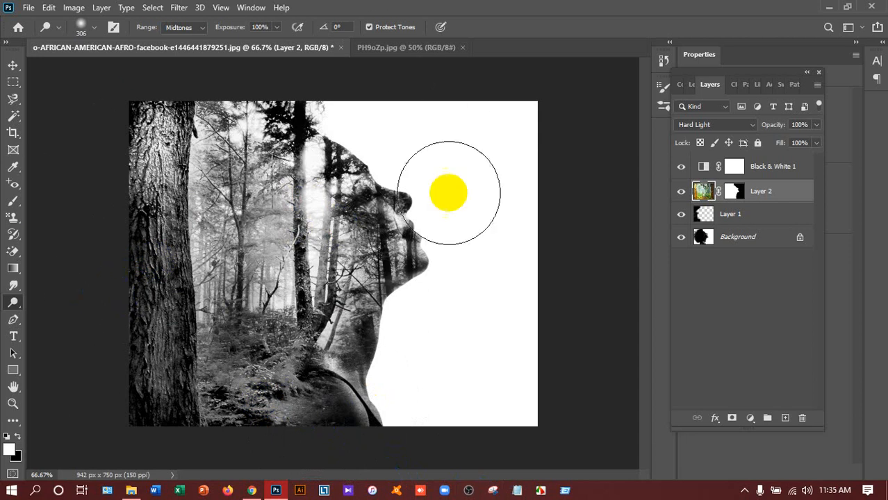
drag(448, 193, 378, 226)
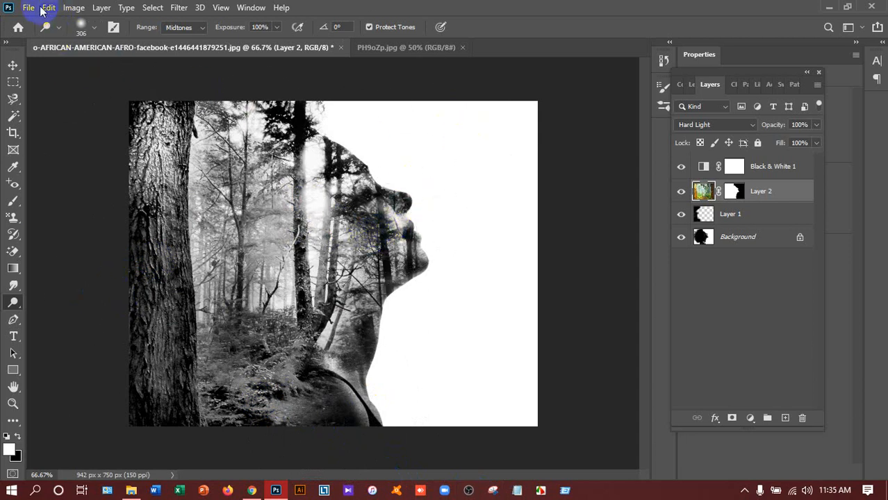
Save the layered composition to the Desktop as Double Exposure in Photoshop format
click(29, 8)
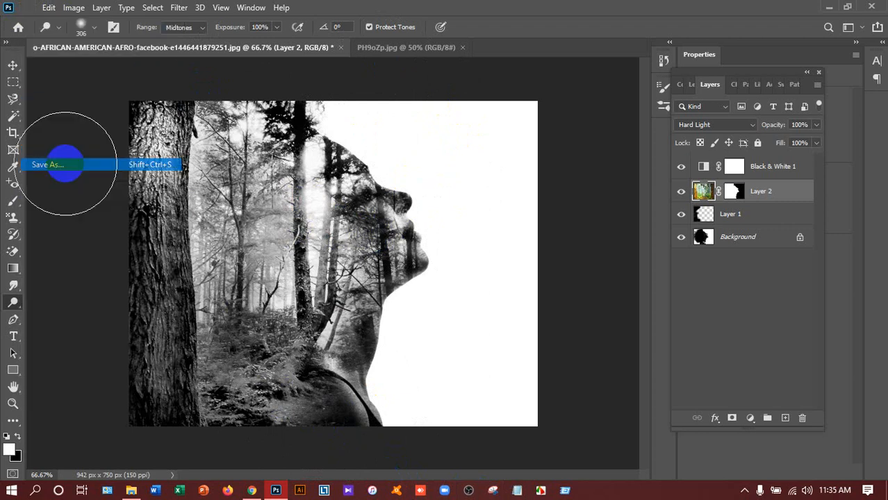
mouse_move(535, 361)
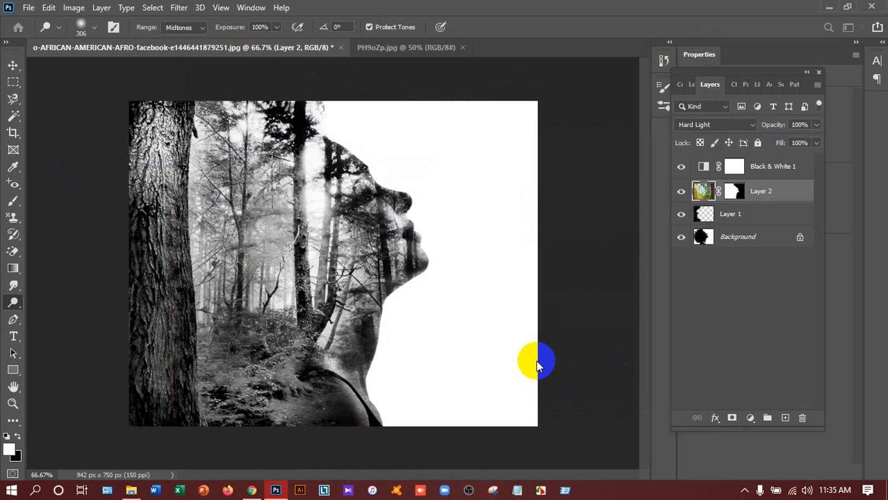
key(ctrl+shift+s)
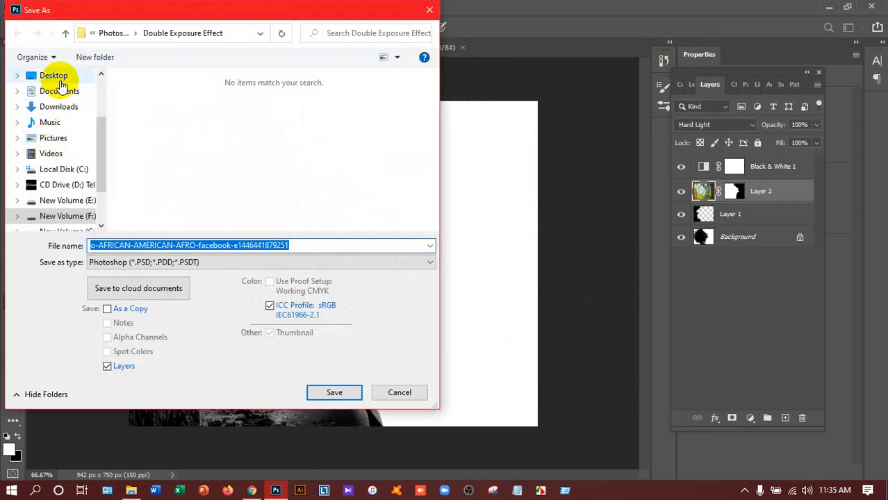
click(54, 75)
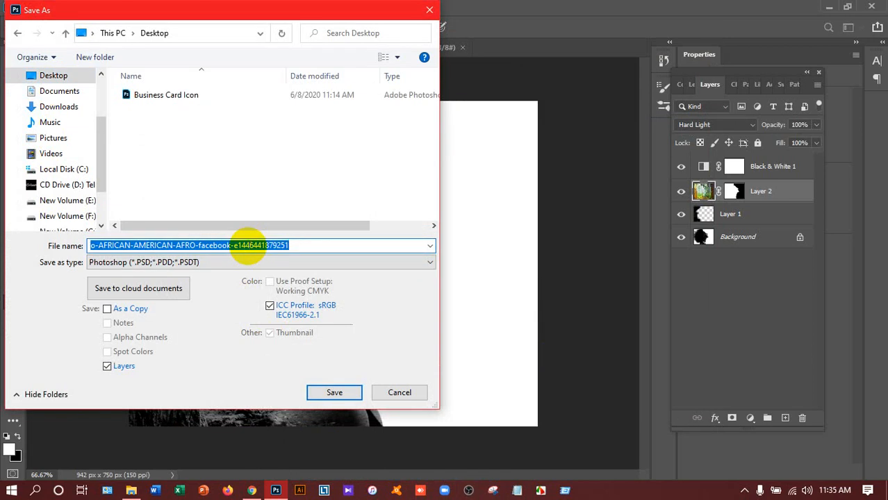
text(Doubl)
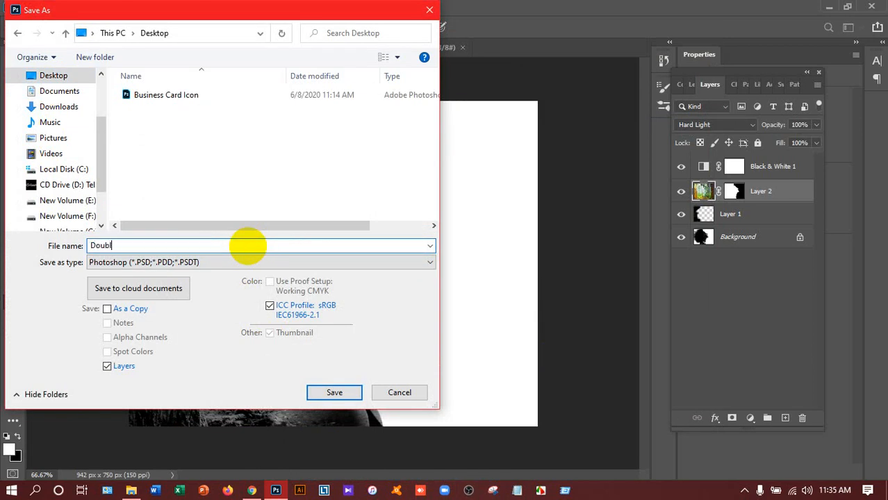
text(e Exp)
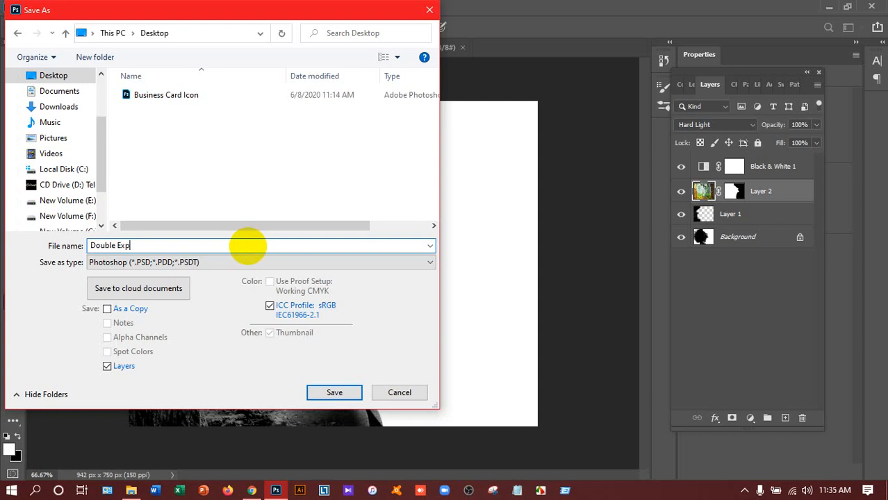
text(osure)
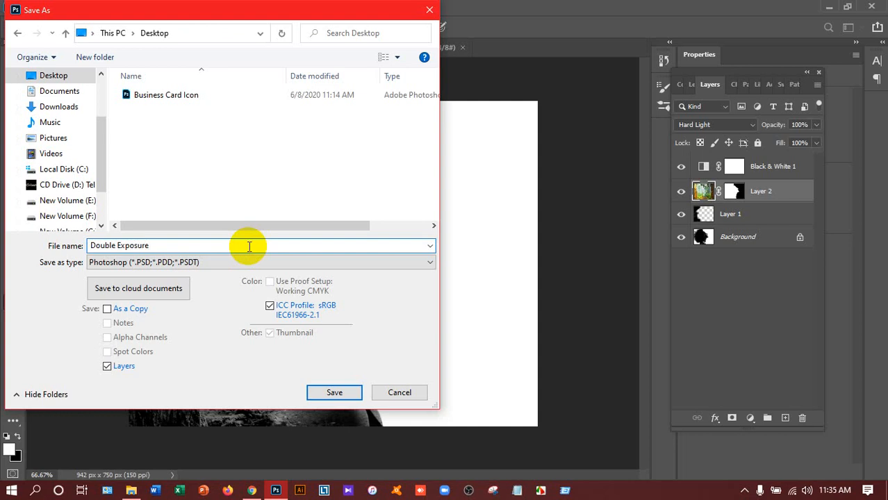
click(334, 393)
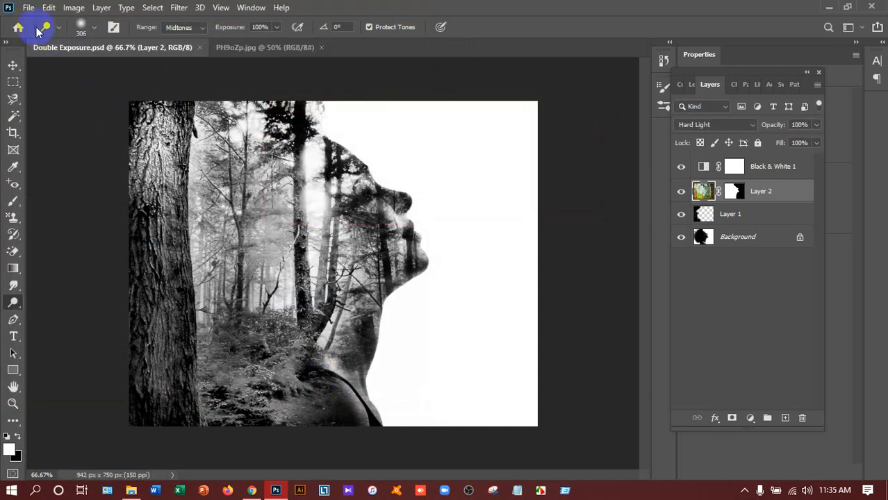
Save Double Exposure as a JPEG on the Desktop, accepting the default quality settings
key(ctrl+s)
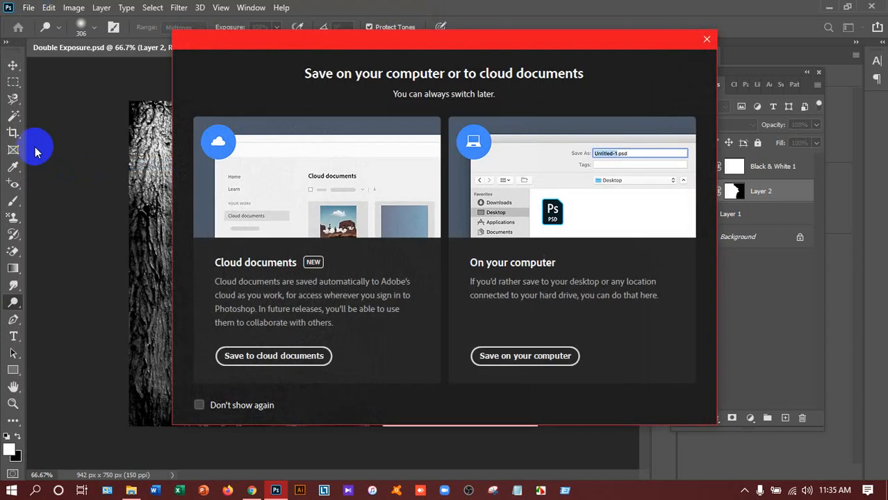
click(525, 356)
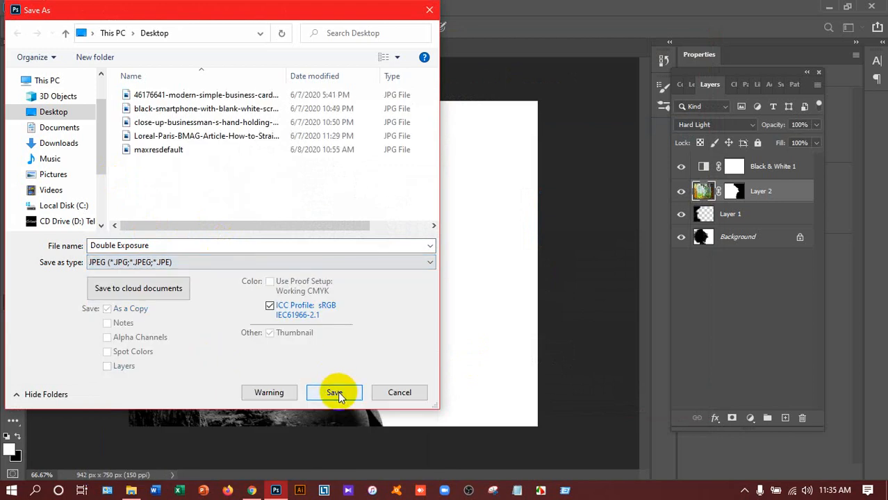
click(334, 393)
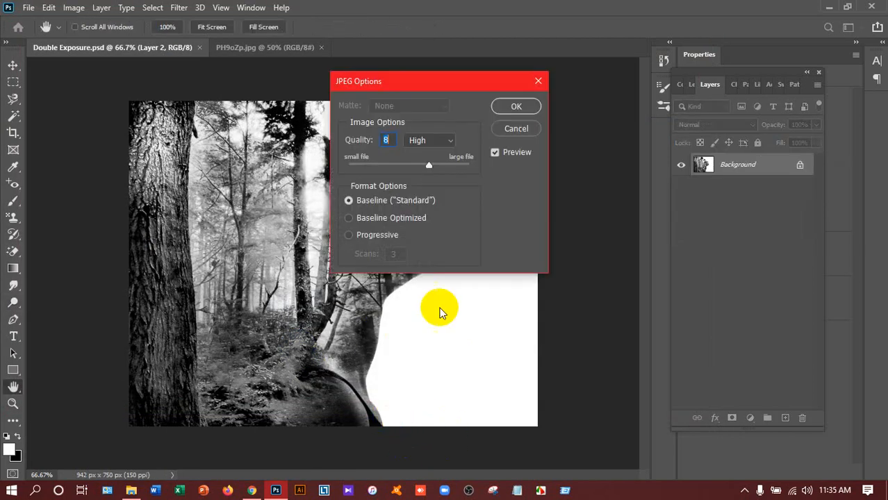
click(516, 107)
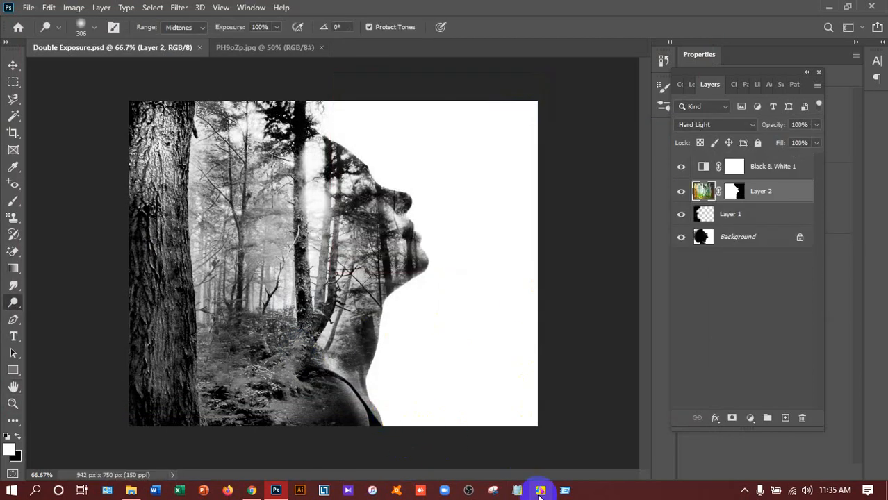